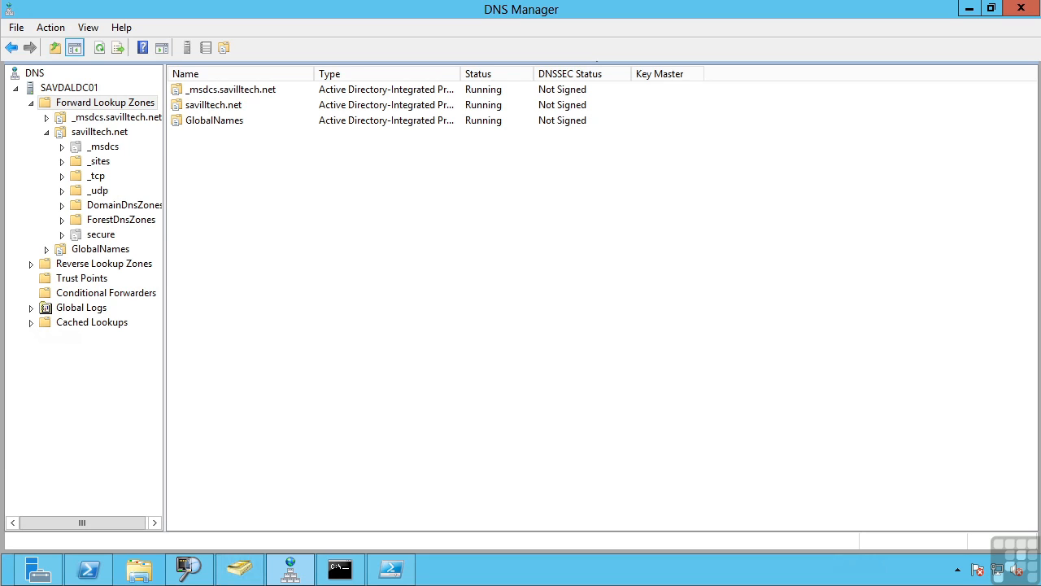
pyautogui.moveTo(67, 94)
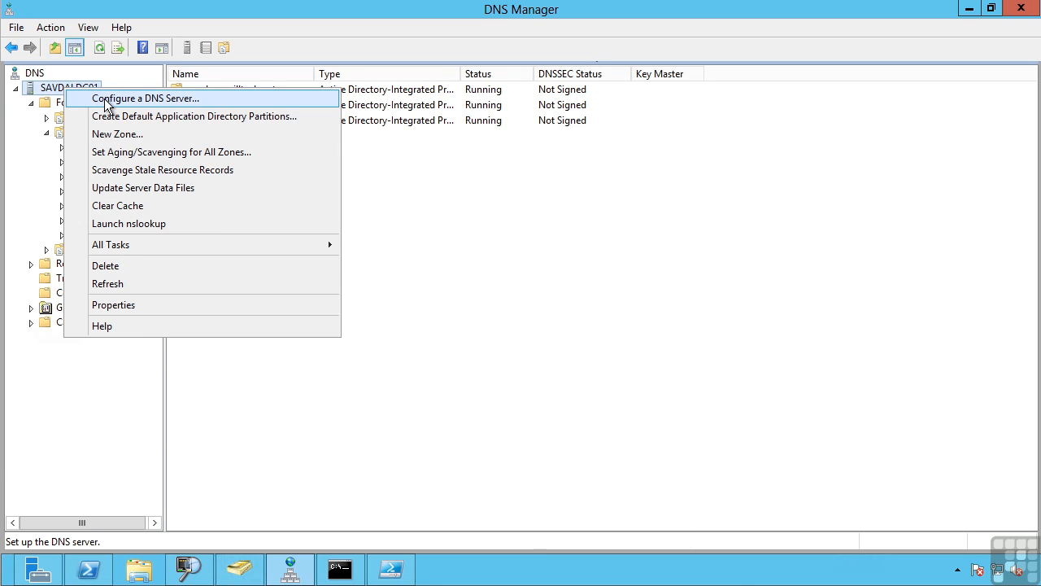
pyautogui.moveTo(127, 311)
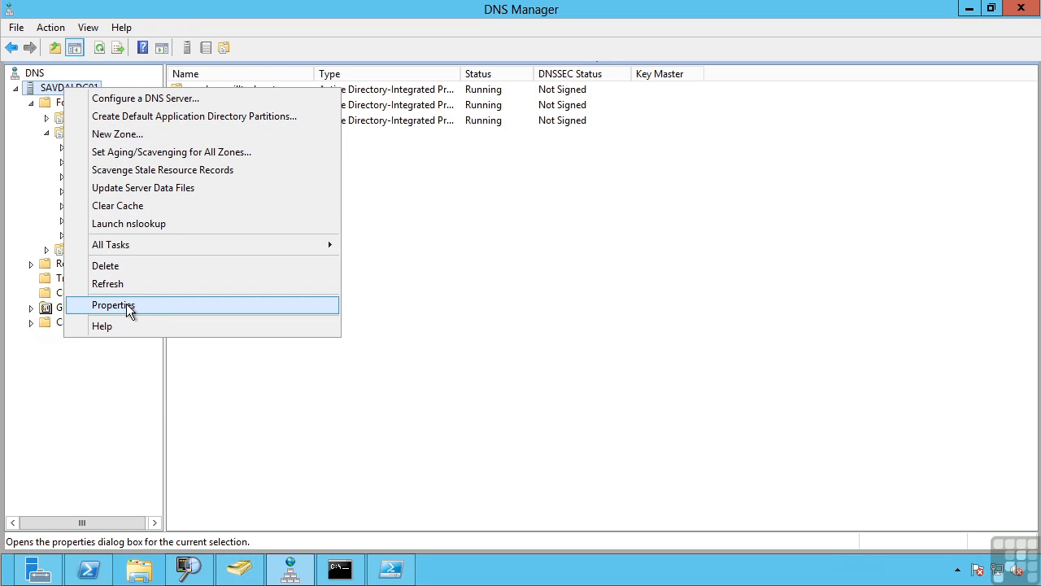
# Step: Open SAVDALDC01's Properties, showing the DNS service listening on all IP addresses
pyautogui.click(114, 304)
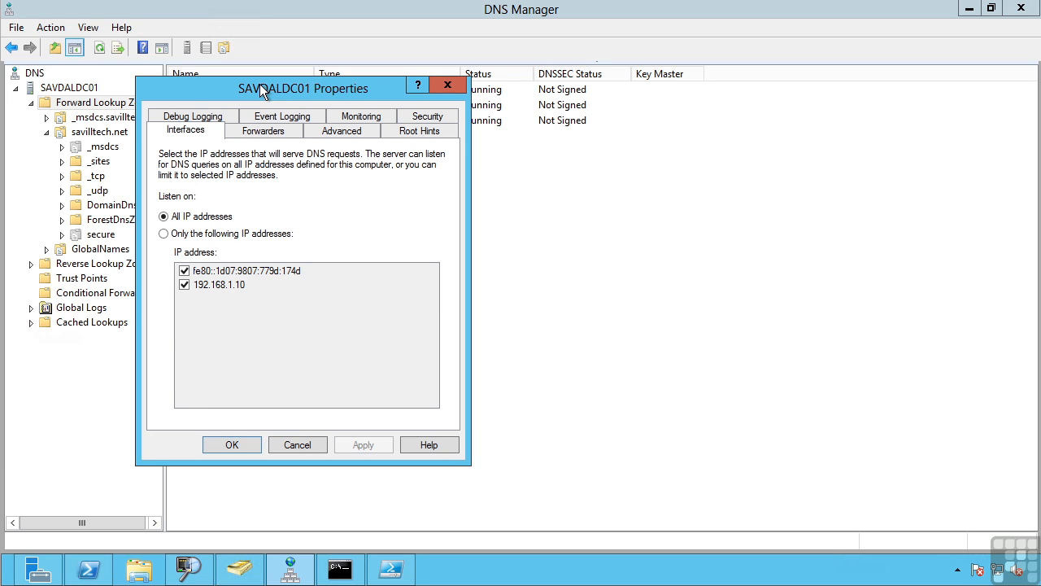
pyautogui.moveTo(263, 131)
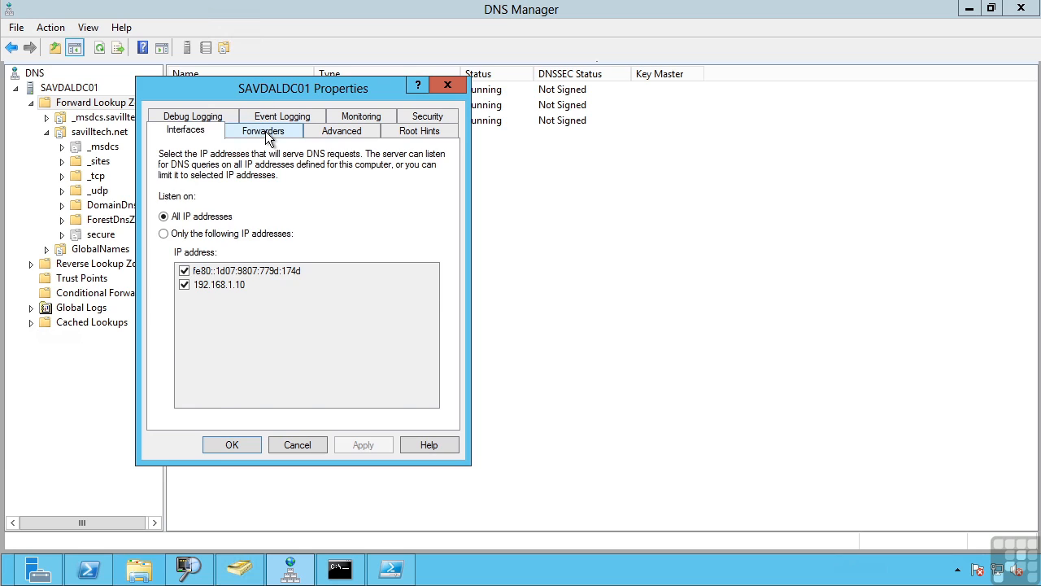
# Step: View forwarders 68.94.156.1 and 68.94.157.1, with root hints as fallback
pyautogui.click(263, 130)
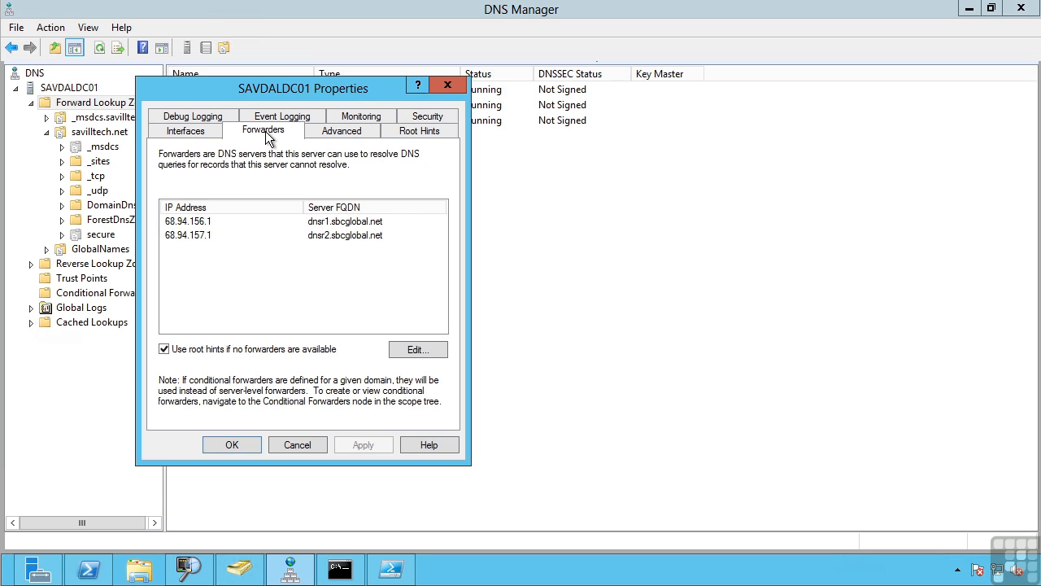
pyautogui.moveTo(195, 362)
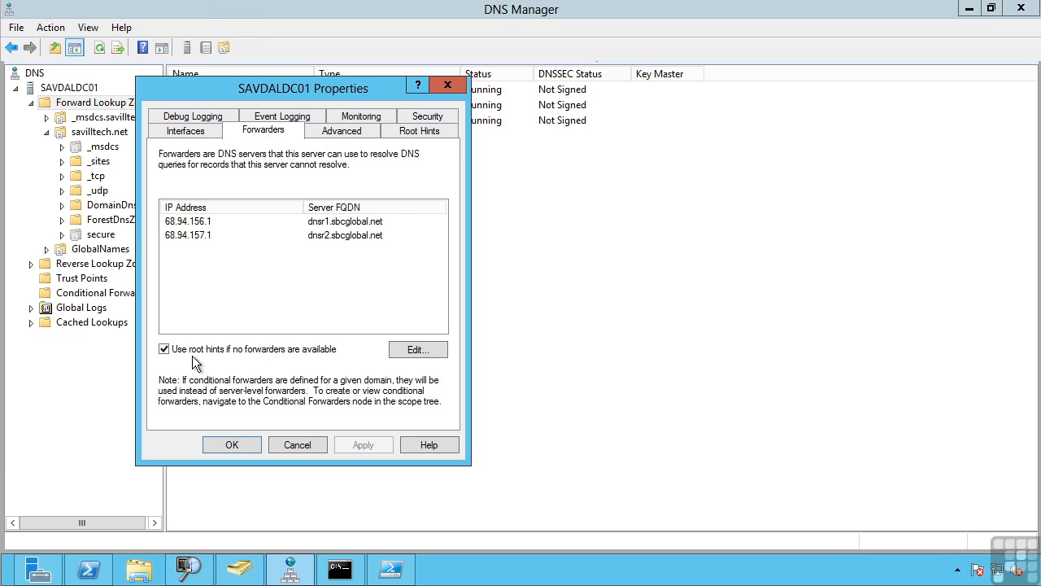
pyautogui.moveTo(239, 359)
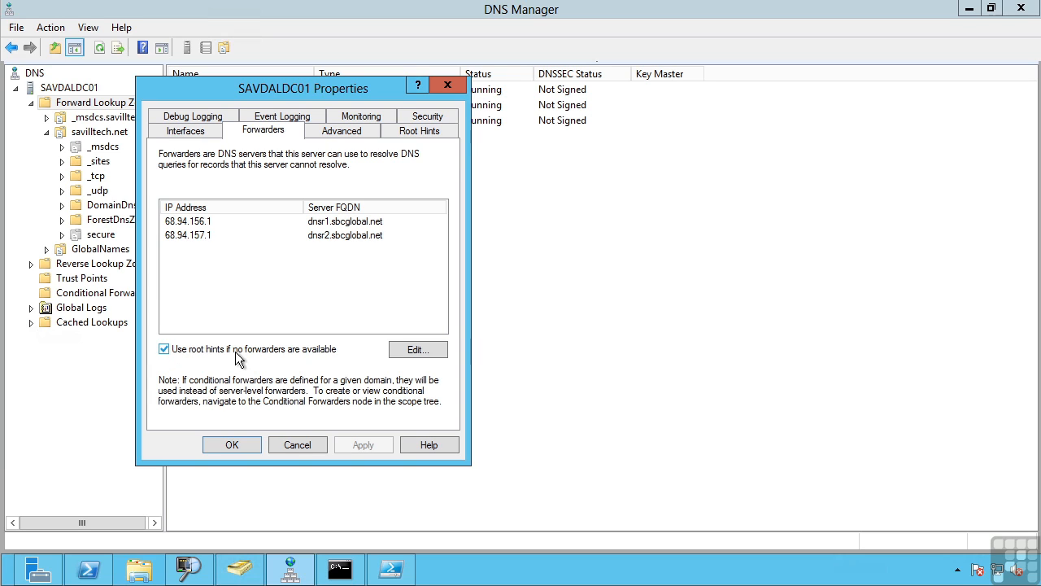
pyautogui.moveTo(207, 282)
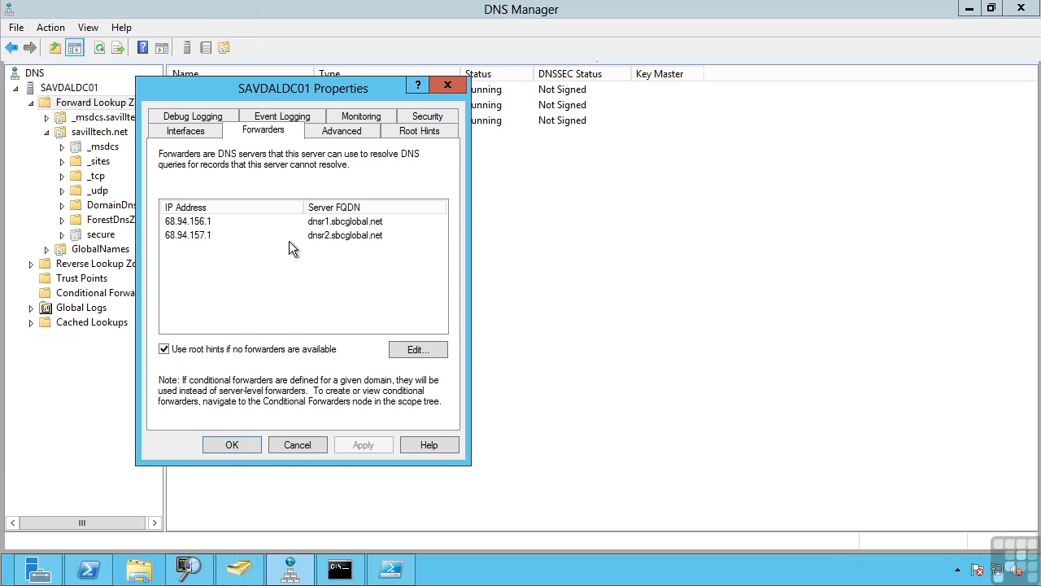
# Step: Browse the root name servers list, starting with a.root-servers.net at 198.41.0.4
pyautogui.click(419, 131)
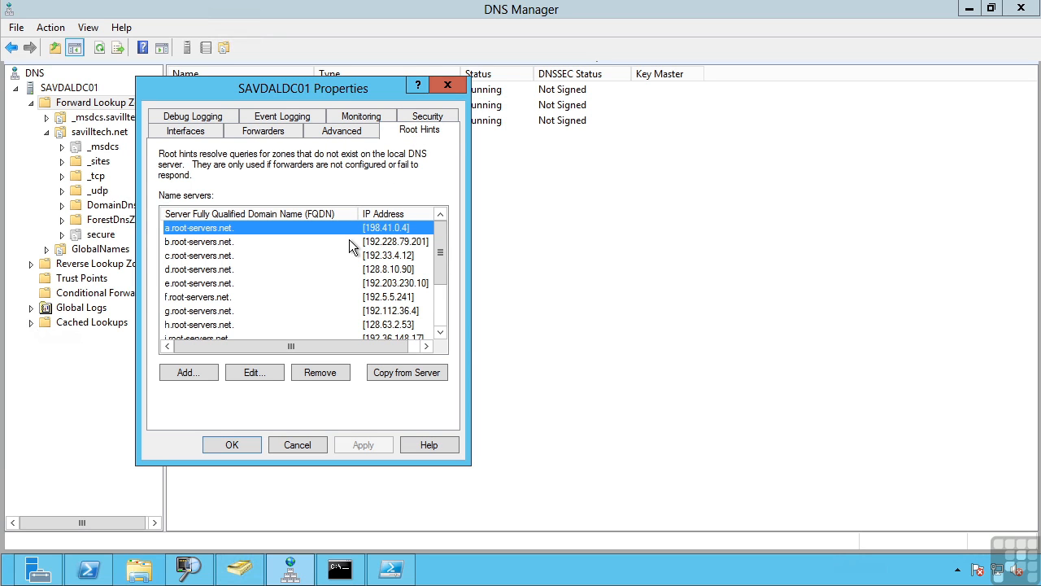
pyautogui.moveTo(410, 251)
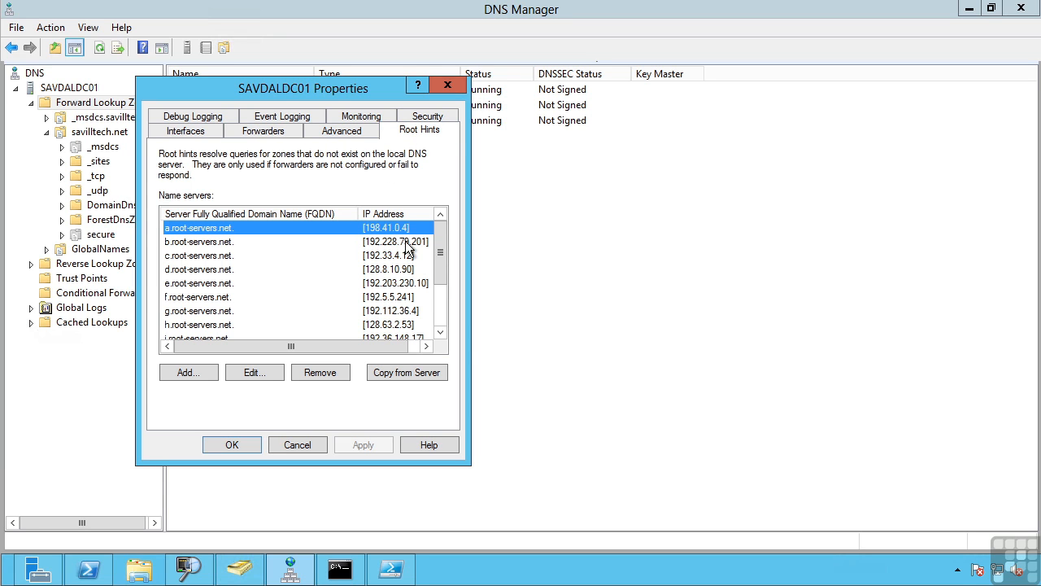
pyautogui.scroll(-3)
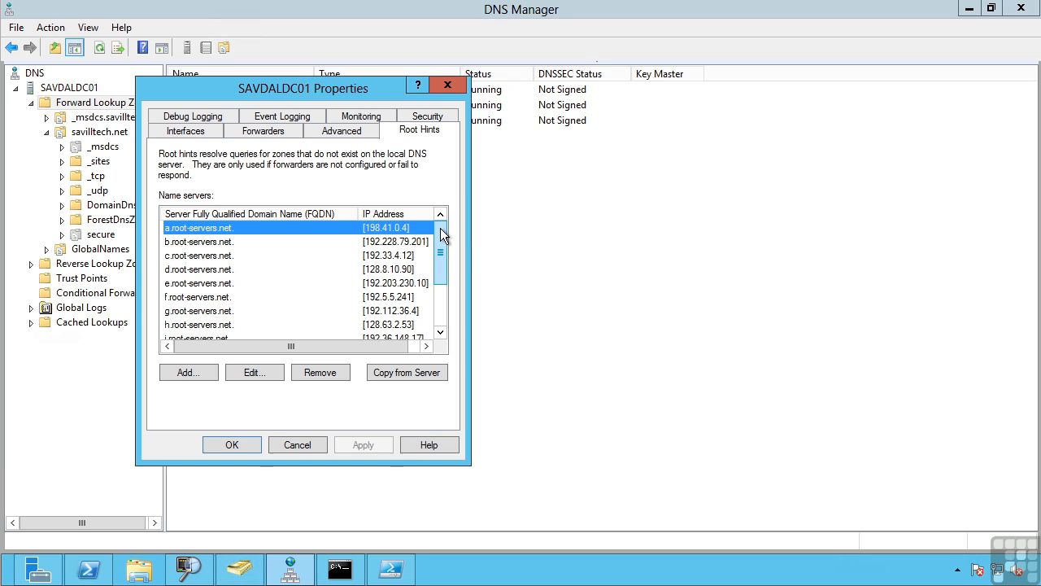
pyautogui.moveTo(345, 290)
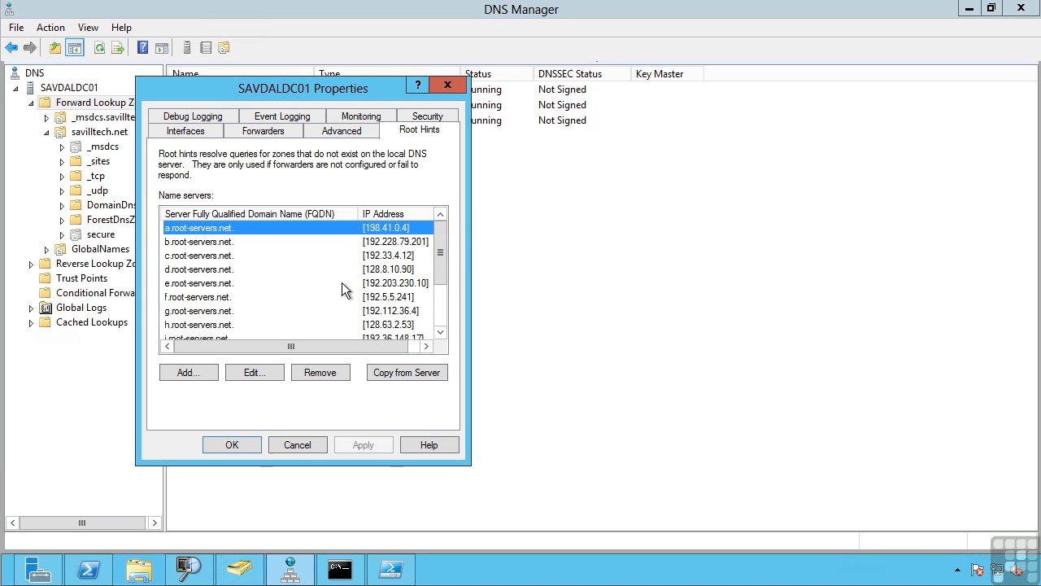
# Step: Review advanced options: round robin, netmask ordering, cache pollution protection on, recursion enabled
pyautogui.click(341, 130)
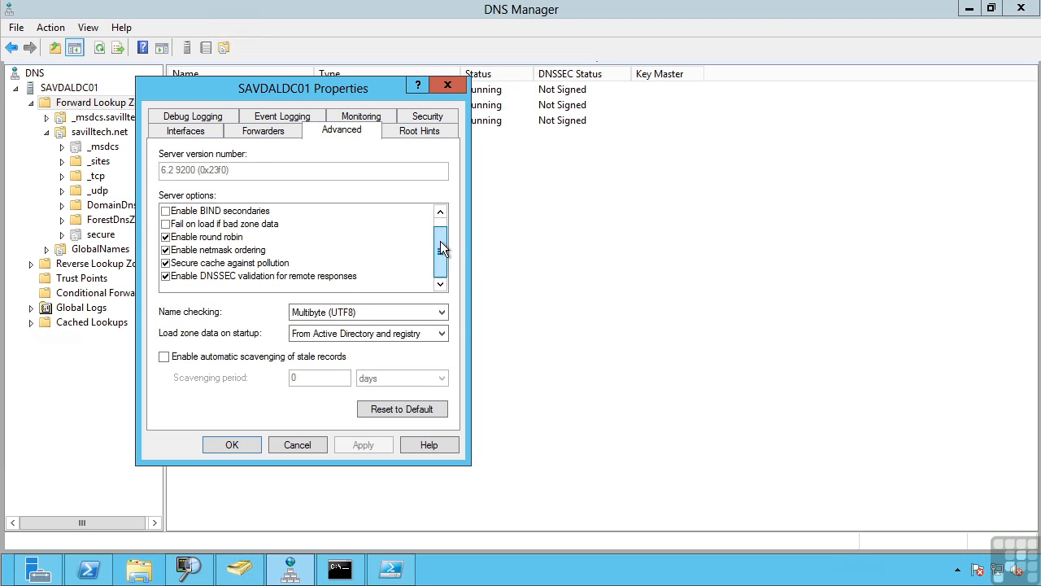
pyautogui.click(440, 214)
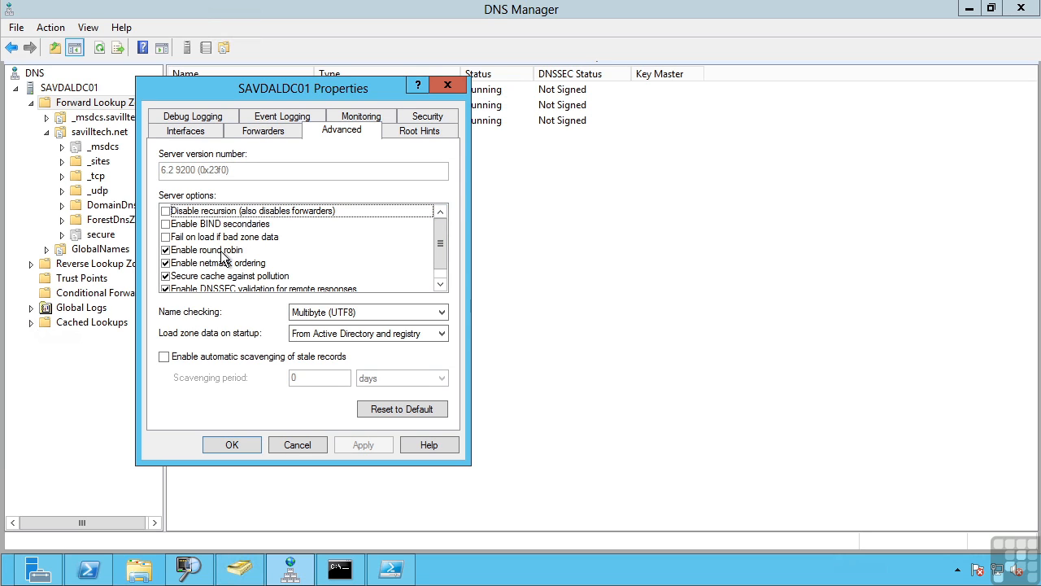
pyautogui.moveTo(236, 262)
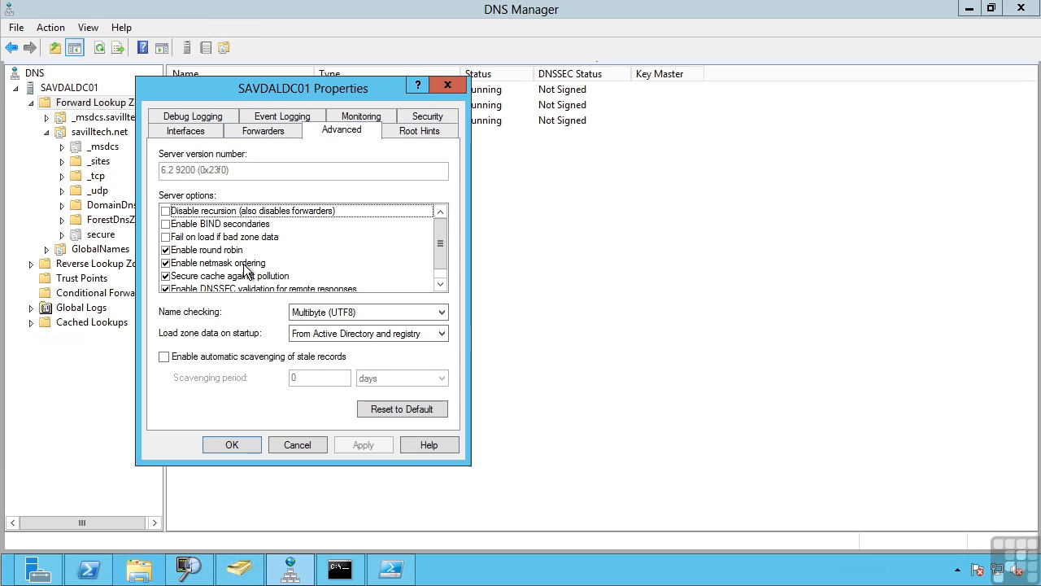
pyautogui.moveTo(353, 179)
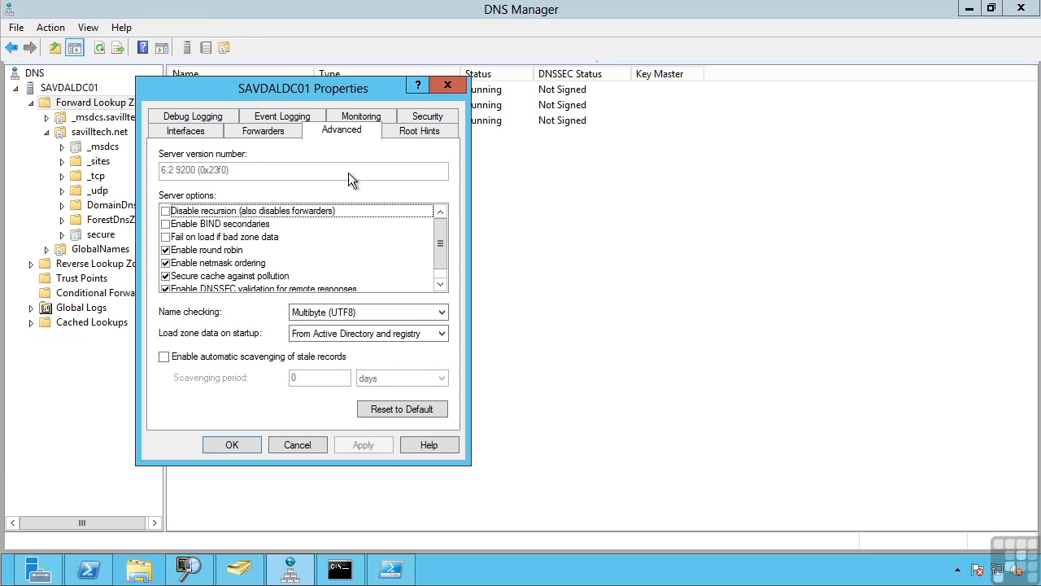
# Step: Glance at root hints and debug logging (off), then show event logging recording all events
pyautogui.click(419, 130)
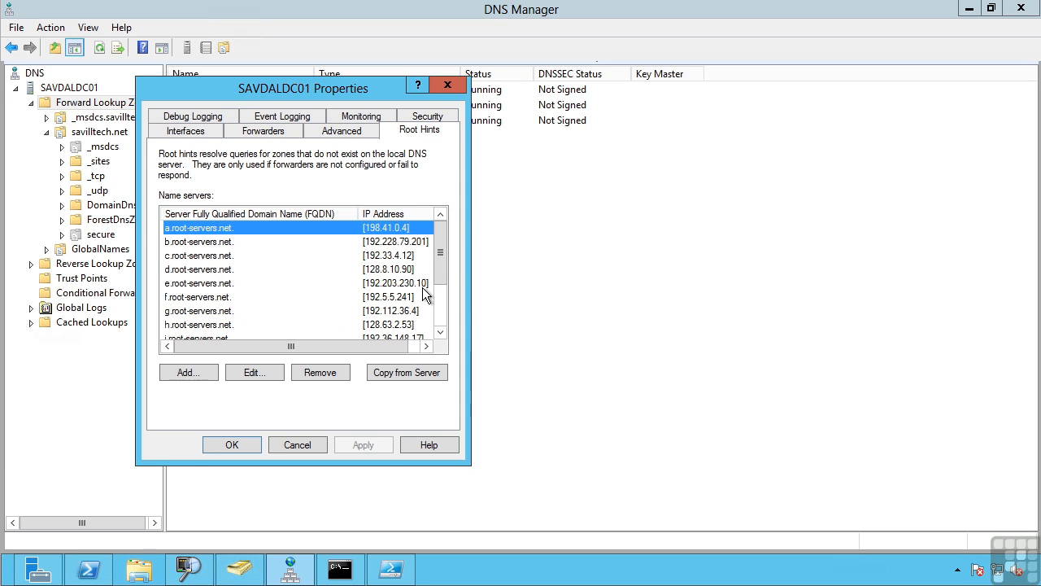
pyautogui.click(192, 115)
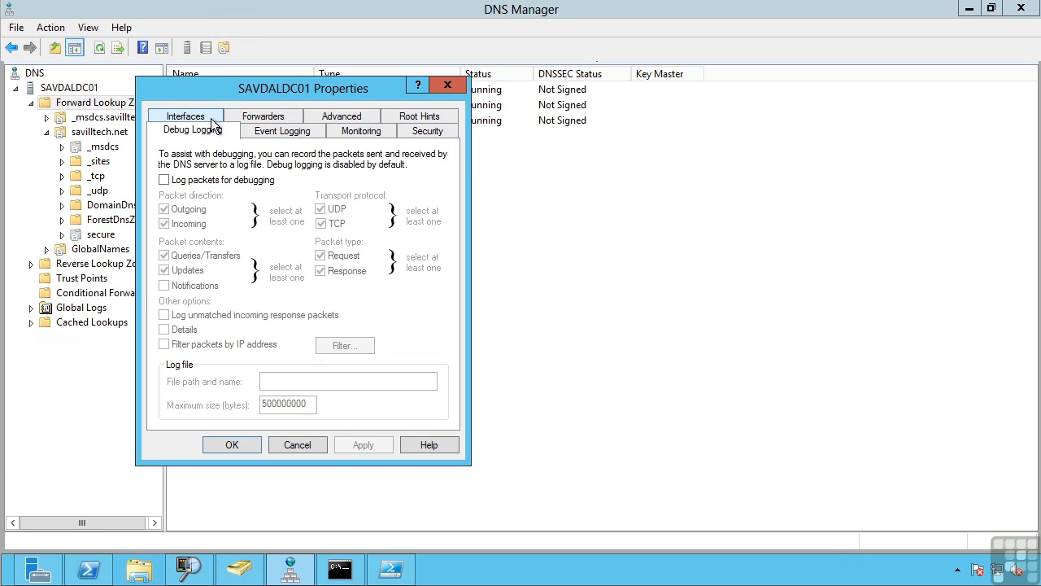
pyautogui.moveTo(226, 132)
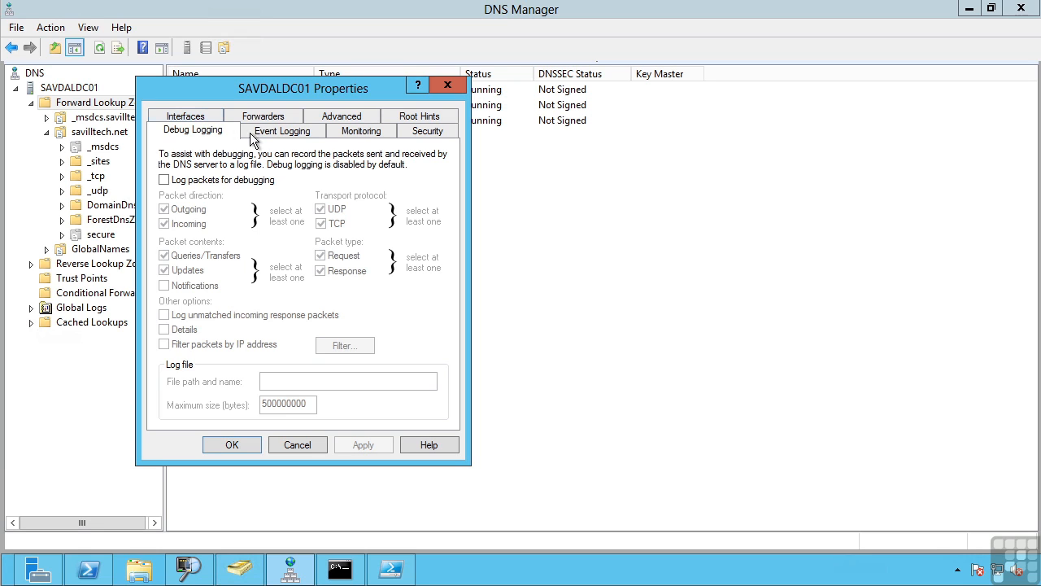
pyautogui.click(282, 130)
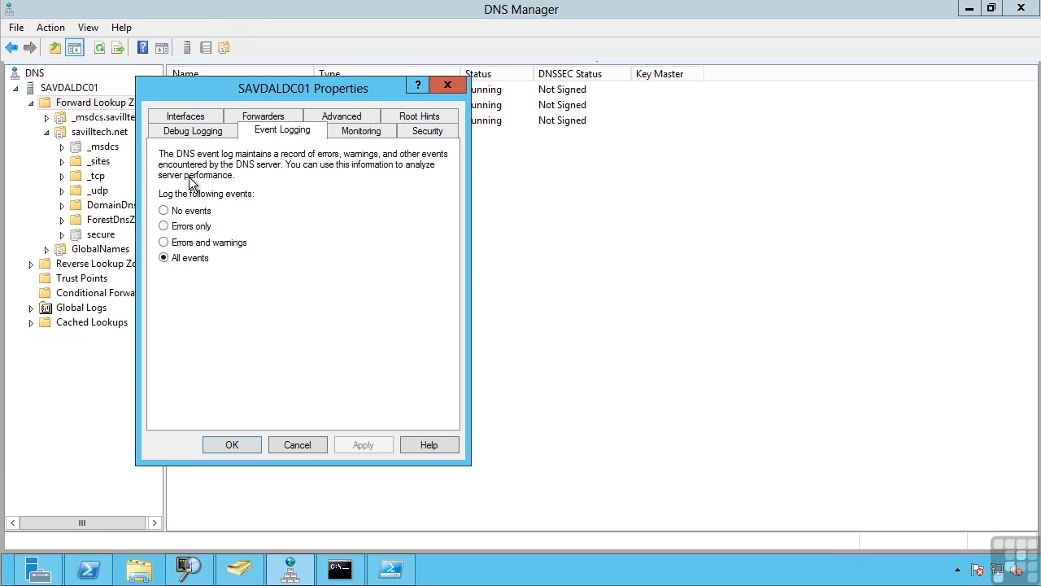
pyautogui.moveTo(383, 160)
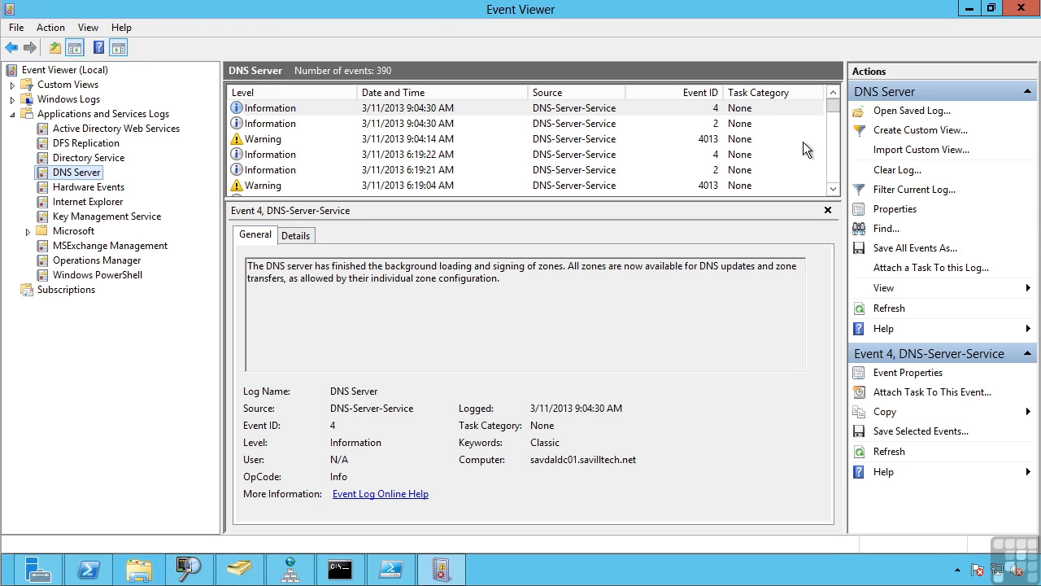
pyautogui.moveTo(110, 77)
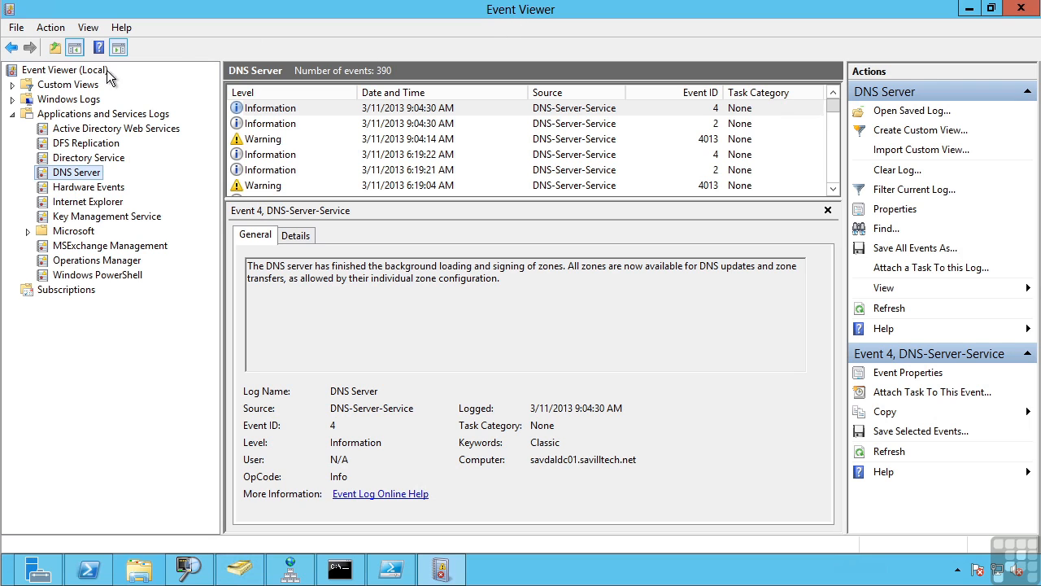
pyautogui.moveTo(169, 120)
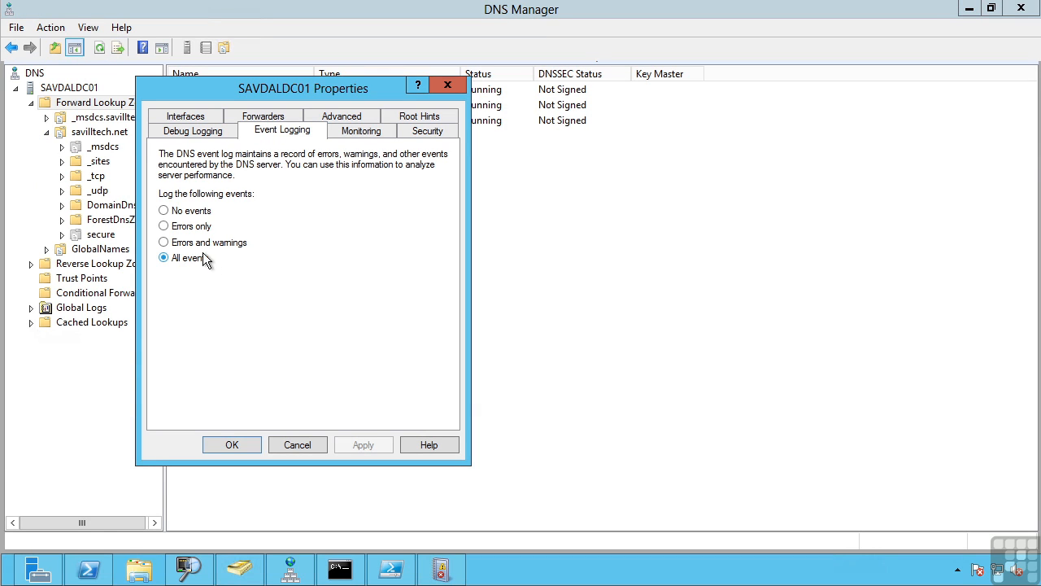
pyautogui.moveTo(200, 269)
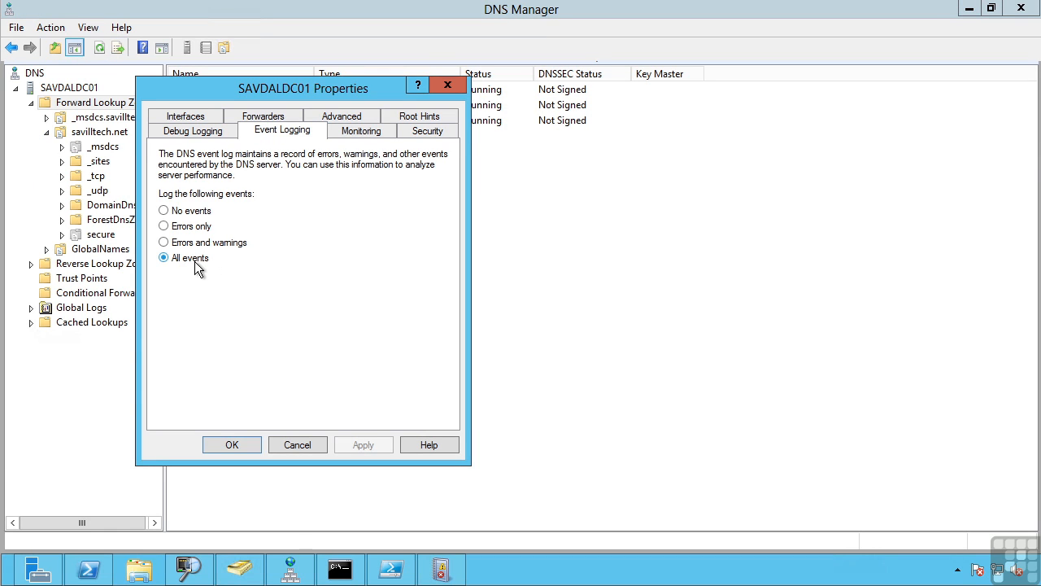
pyautogui.moveTo(228, 251)
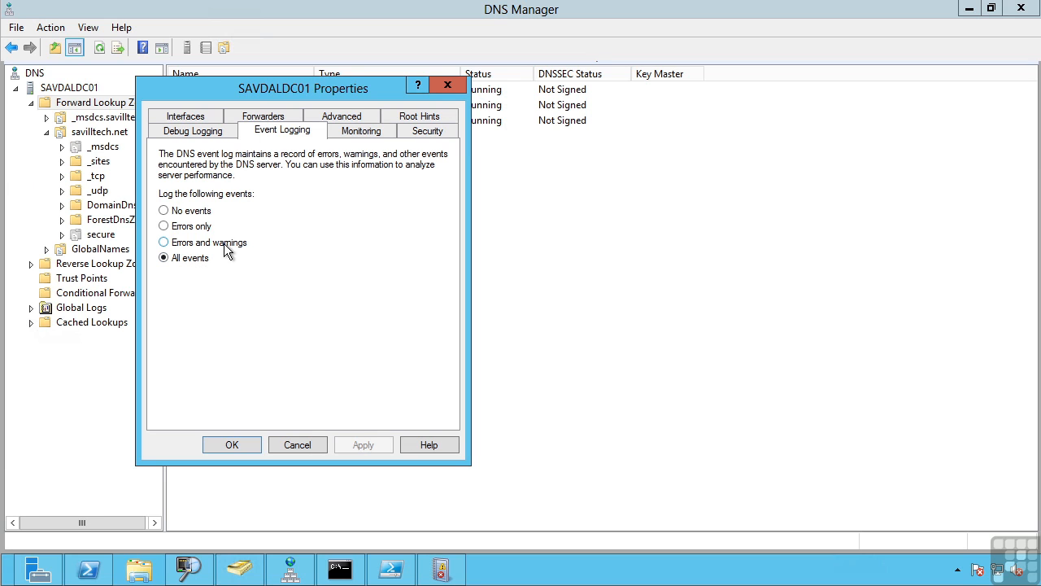
pyautogui.moveTo(164, 226)
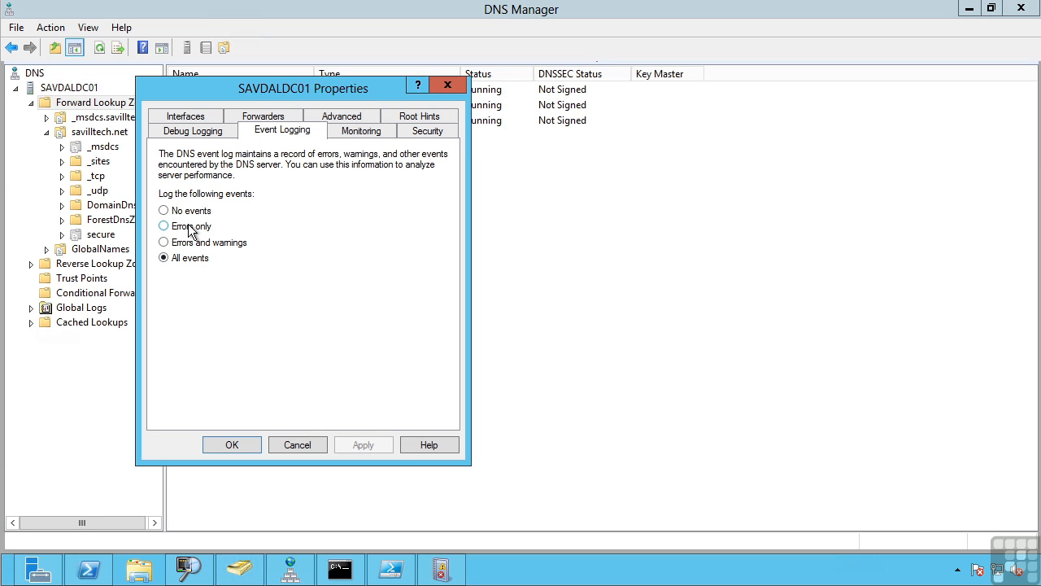
# Step: Pass a simple and recursive query test, leave automatic testing off, then view Security permissions
pyautogui.click(361, 130)
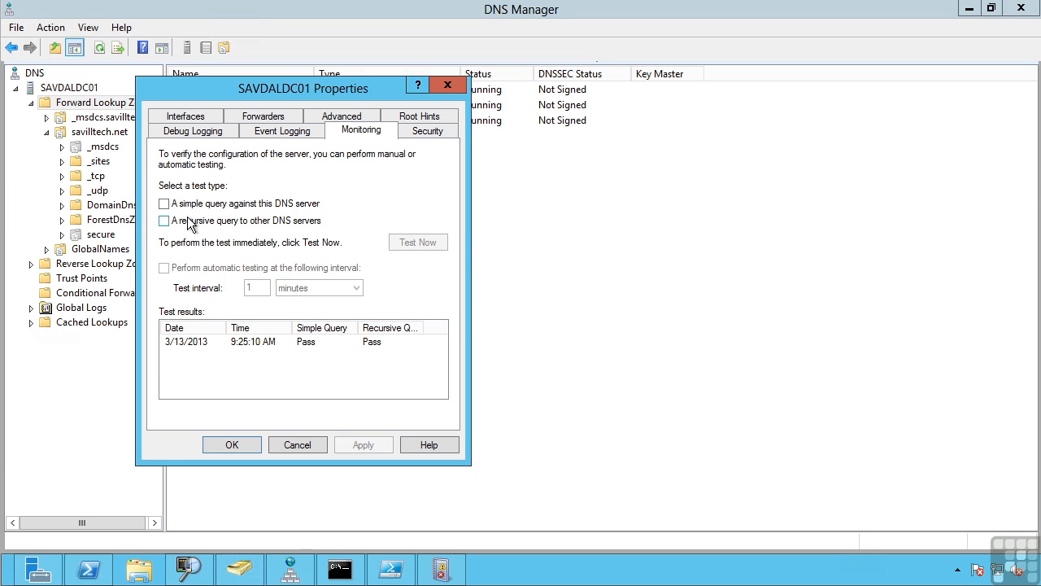
pyautogui.click(165, 220)
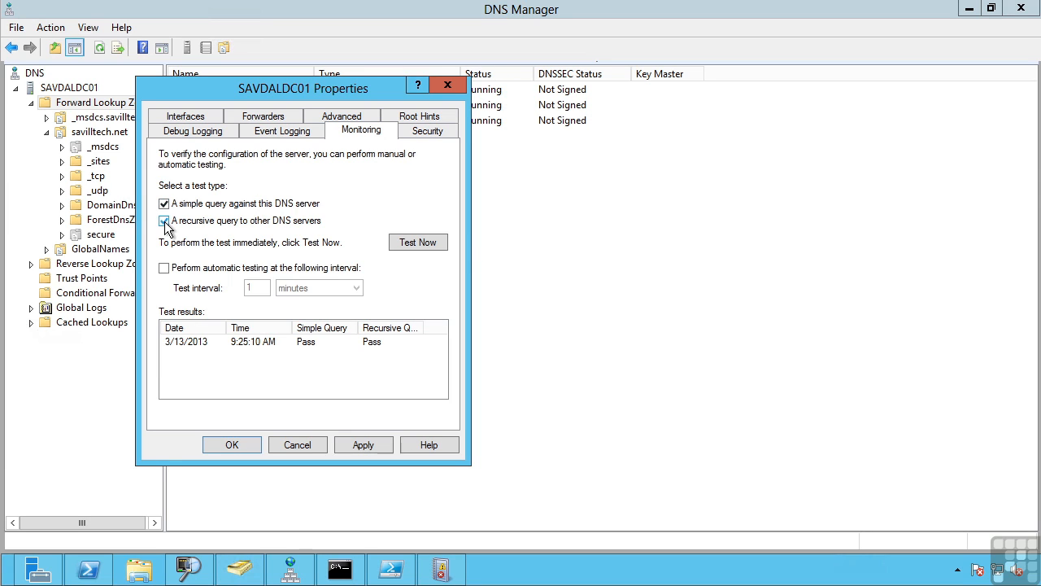
pyautogui.click(417, 242)
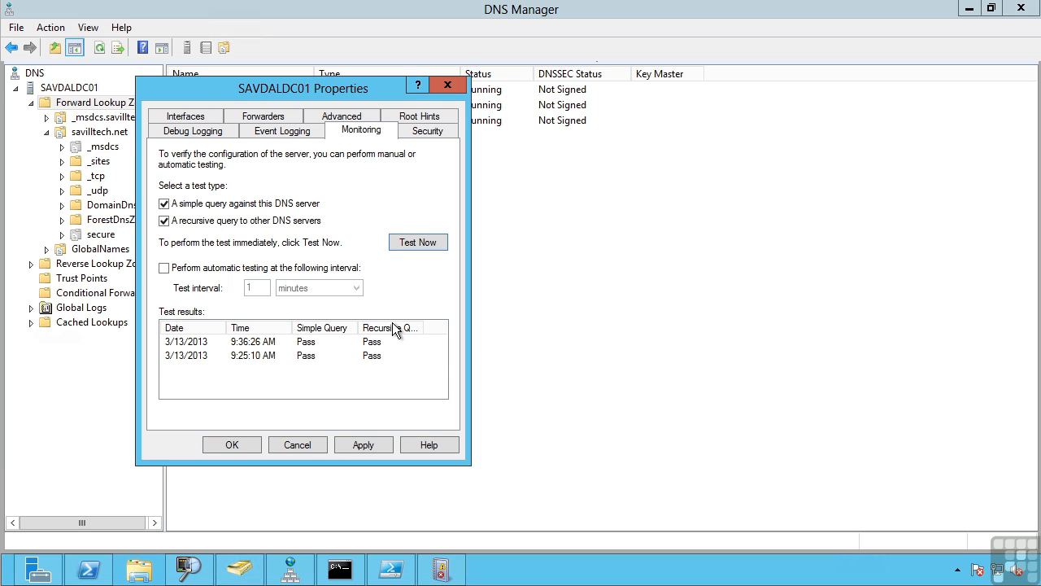
pyautogui.moveTo(213, 265)
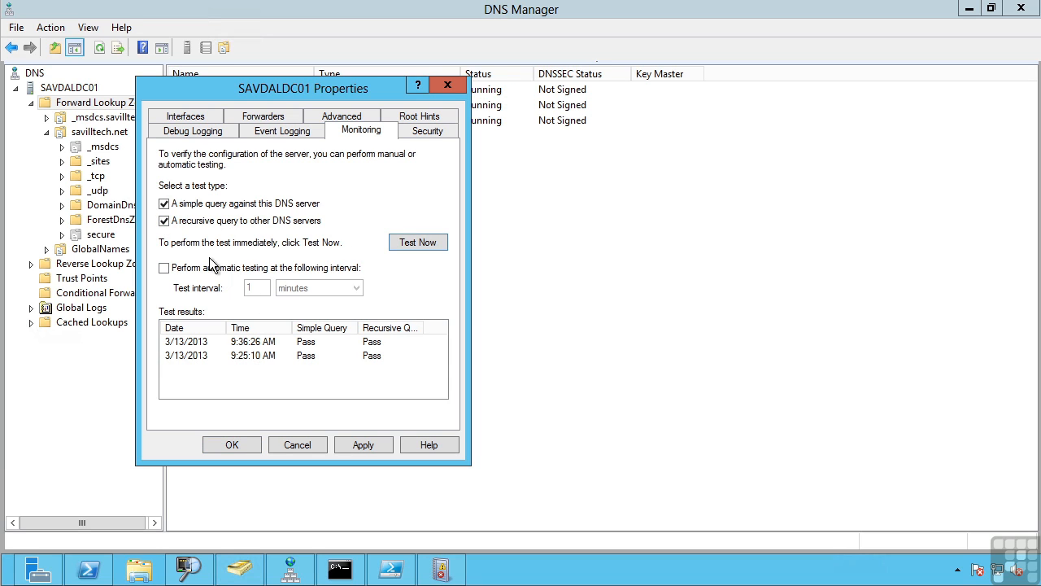
pyautogui.click(164, 267)
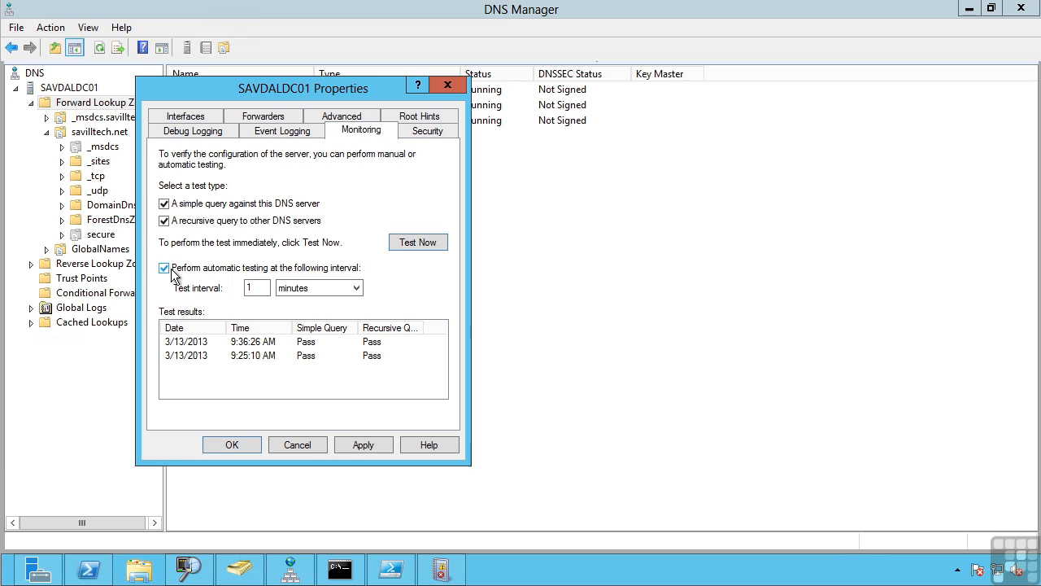
pyautogui.moveTo(342, 307)
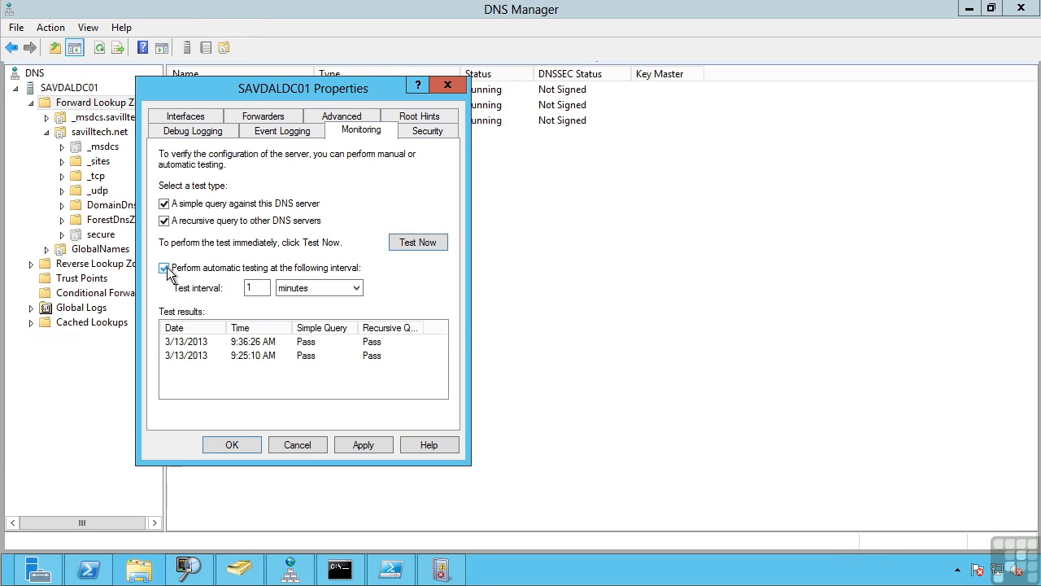
pyautogui.click(164, 267)
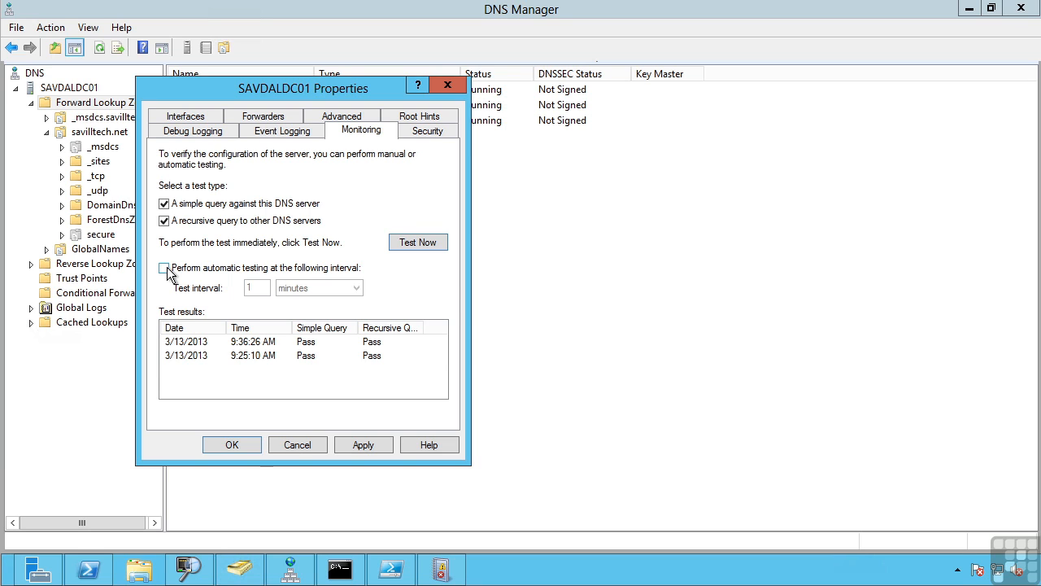
pyautogui.click(427, 130)
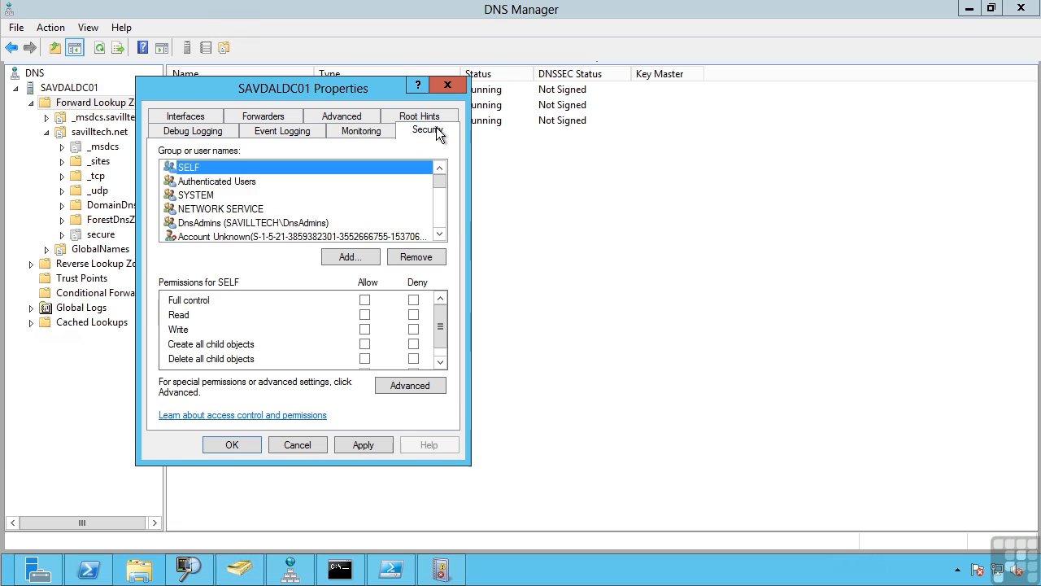
pyautogui.moveTo(298, 444)
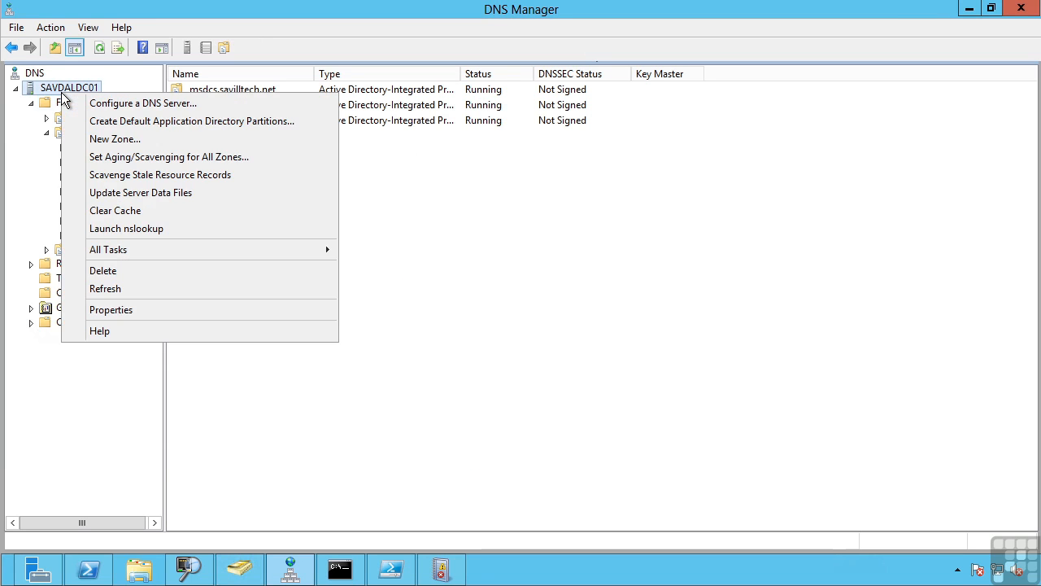
pyautogui.moveTo(134, 156)
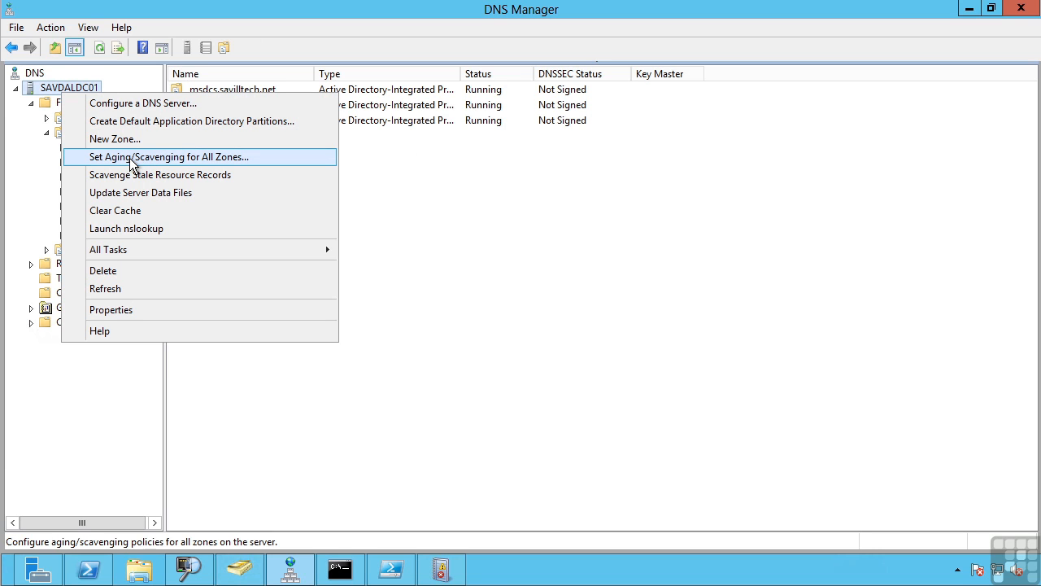
# Step: Review server-wide stale record scavenging with 7-day intervals, then close the dialog
pyautogui.click(166, 156)
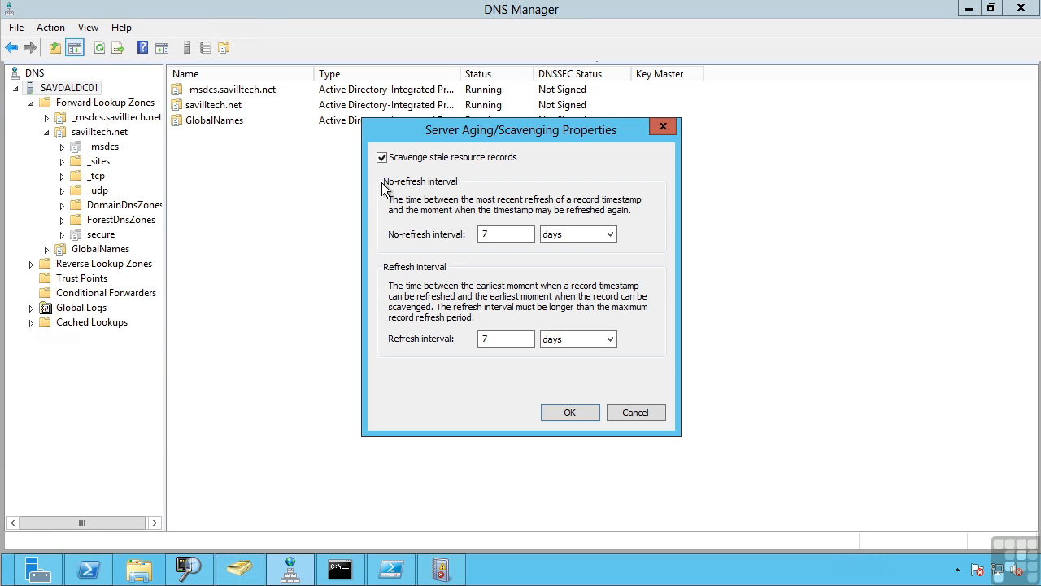
pyautogui.moveTo(438, 190)
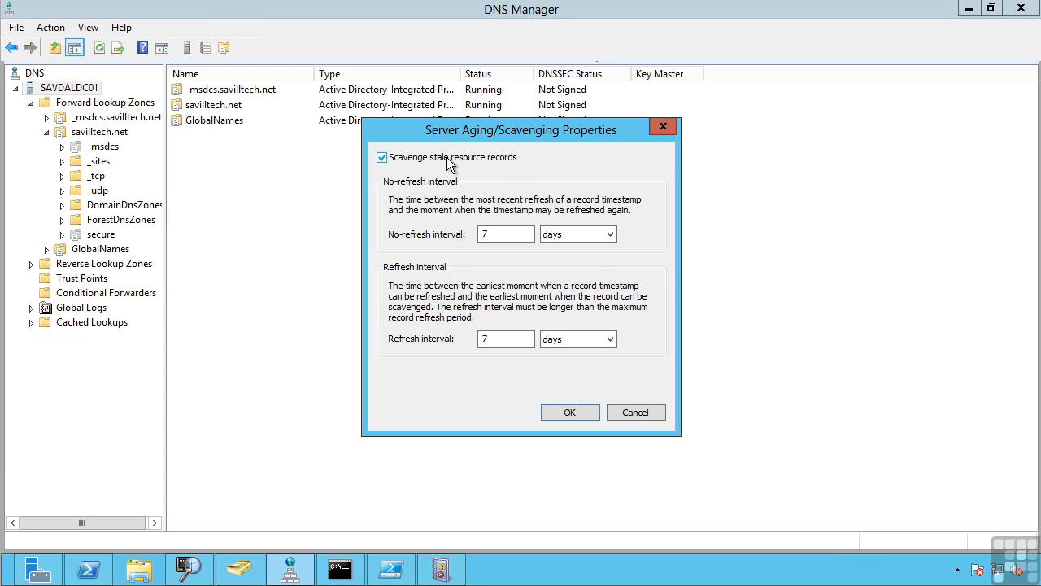
pyautogui.moveTo(480, 286)
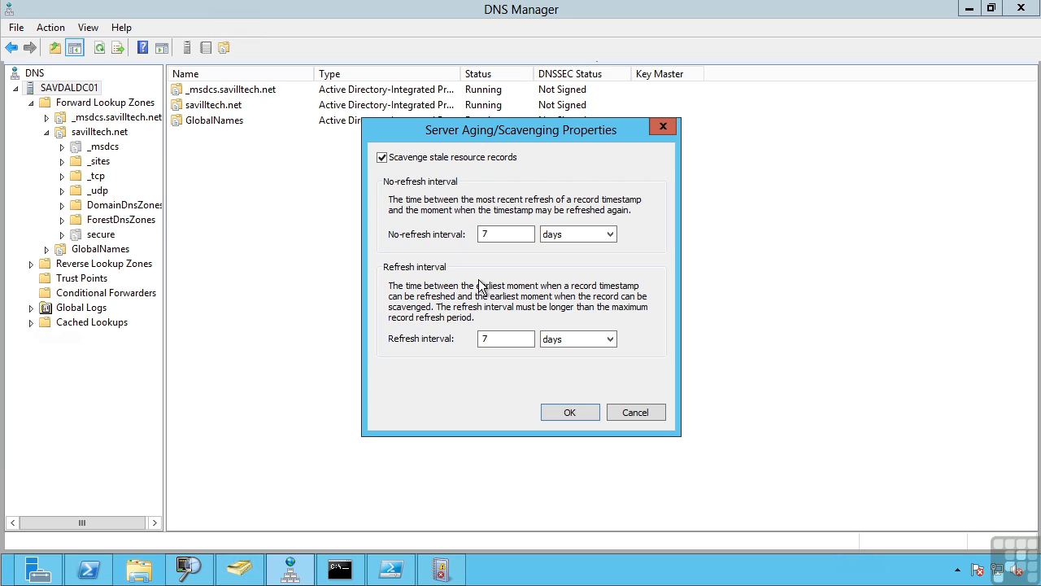
pyautogui.click(570, 411)
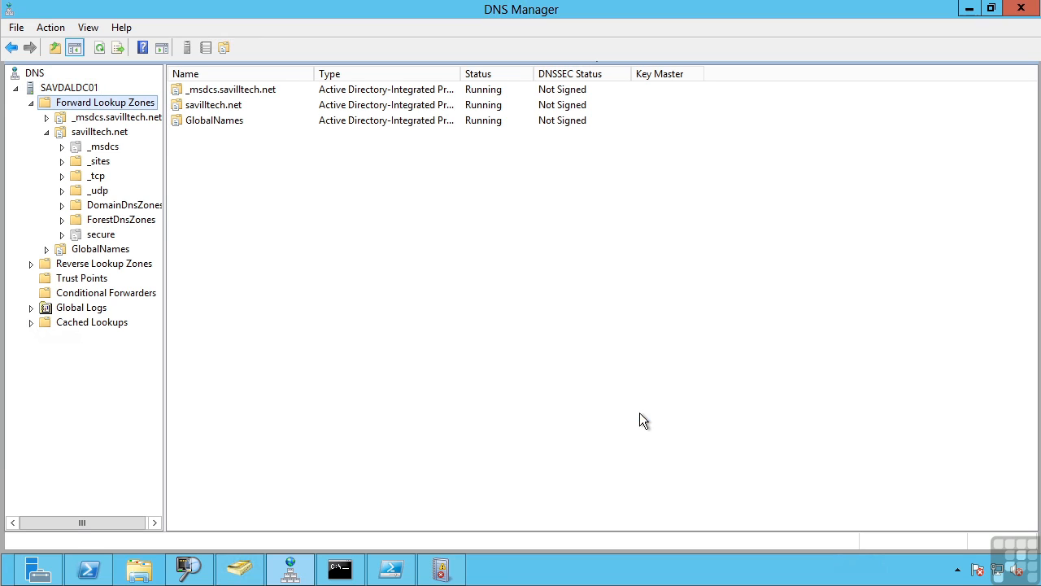
pyautogui.moveTo(72, 92)
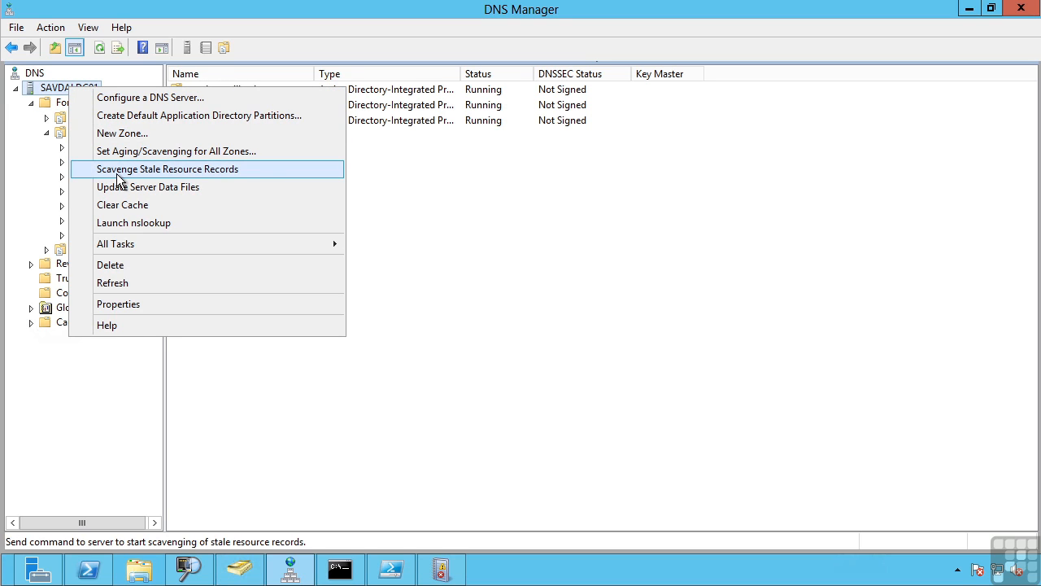
# Step: Scavenge stale resource records on SAVDALDC01 and clear its DNS cache
pyautogui.click(606, 356)
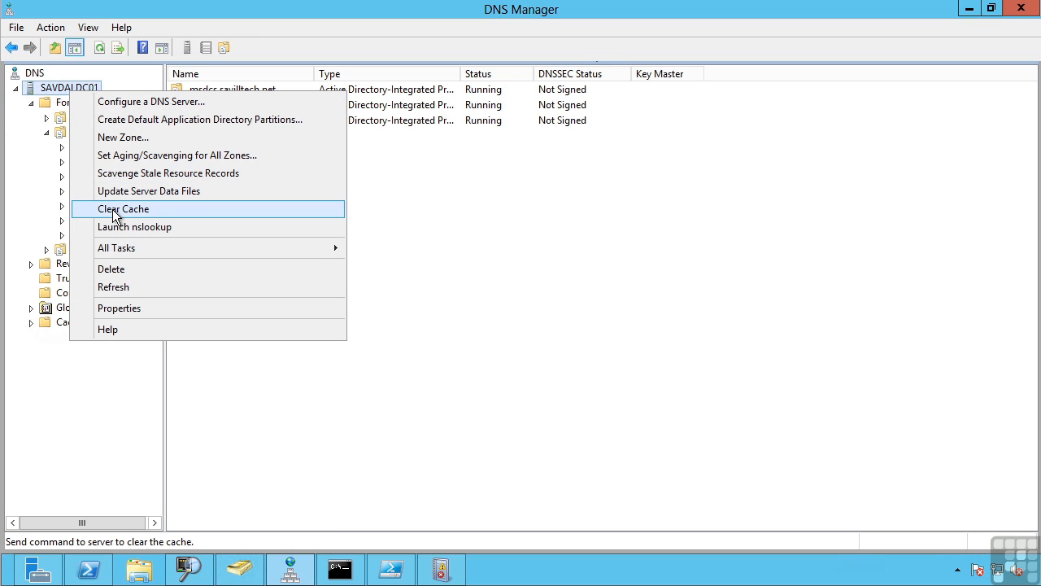
pyautogui.click(122, 209)
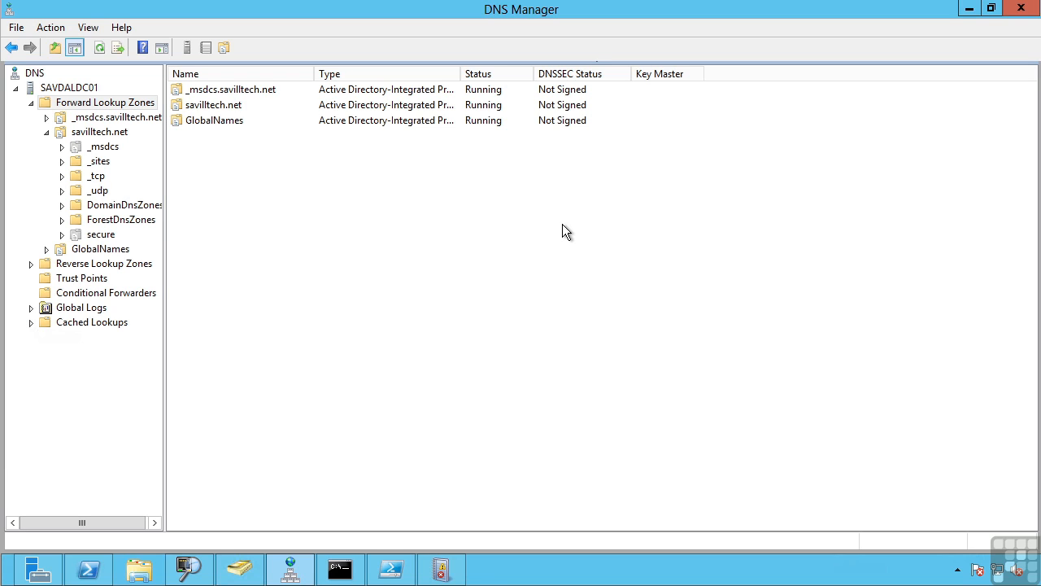
pyautogui.moveTo(340, 234)
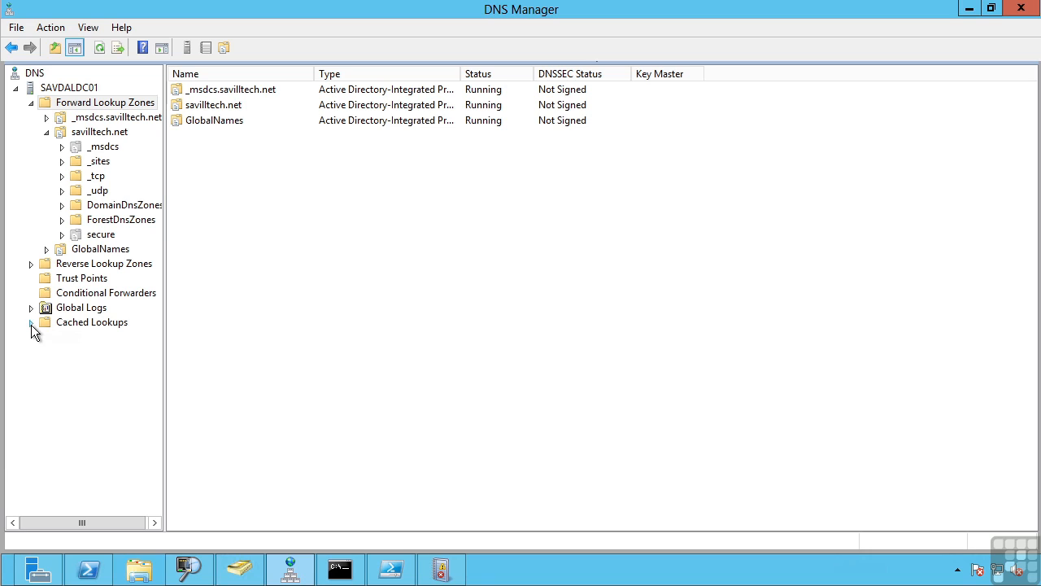
# Step: Expand Cached Lookups, .(root) and com to reveal facebook, microsoft and windowsupdate
pyautogui.click(30, 321)
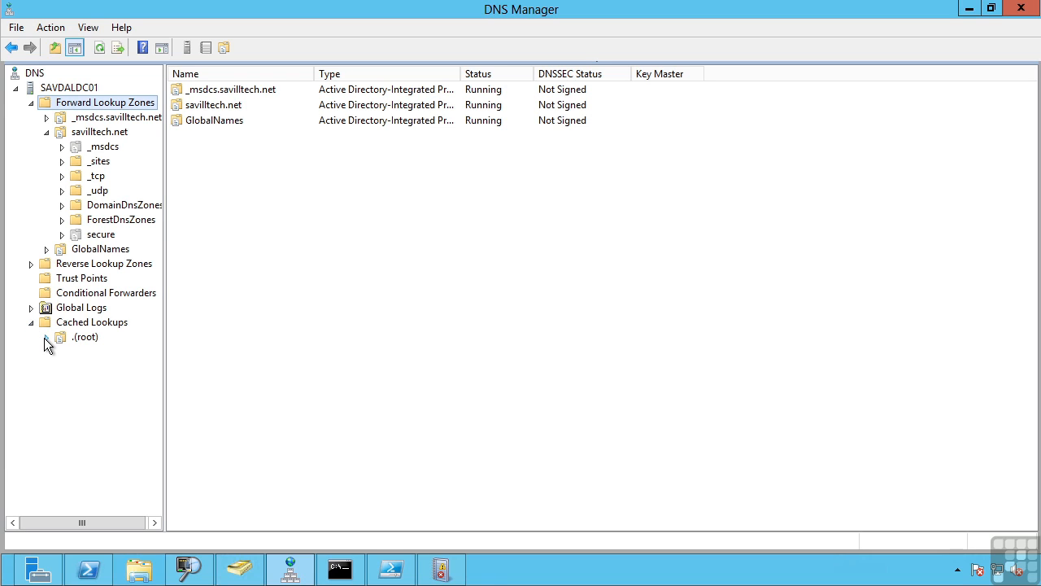
pyautogui.click(47, 336)
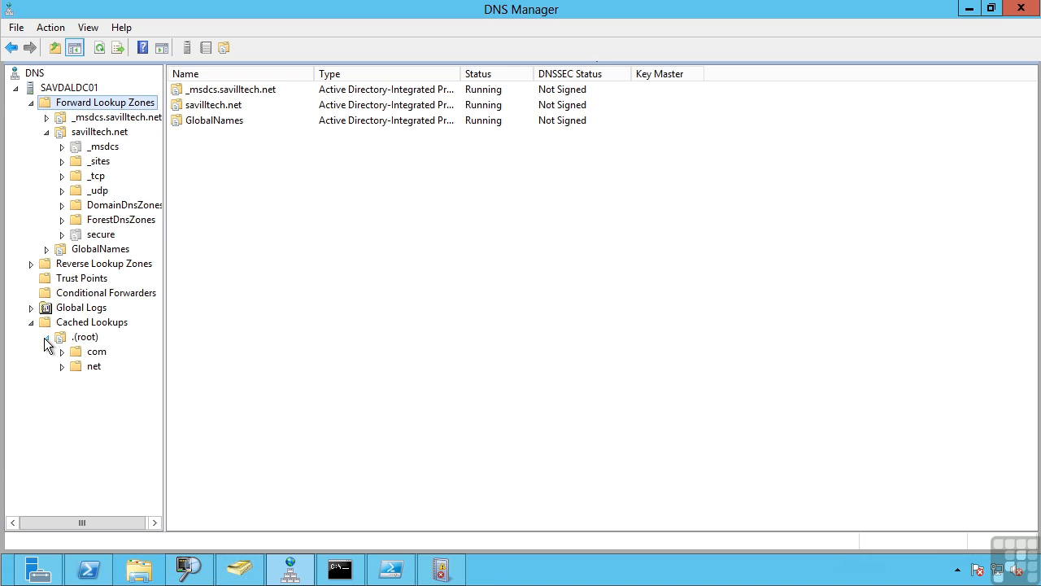
pyautogui.click(62, 351)
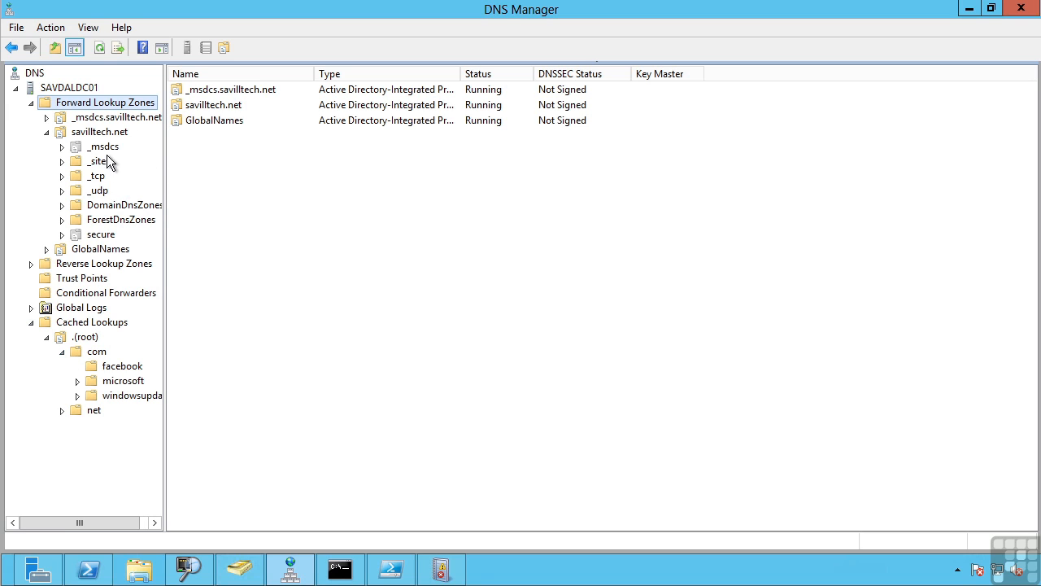
# Step: Toggle Advanced view off and on, then list microsoft's cached host and alias records
pyautogui.click(88, 27)
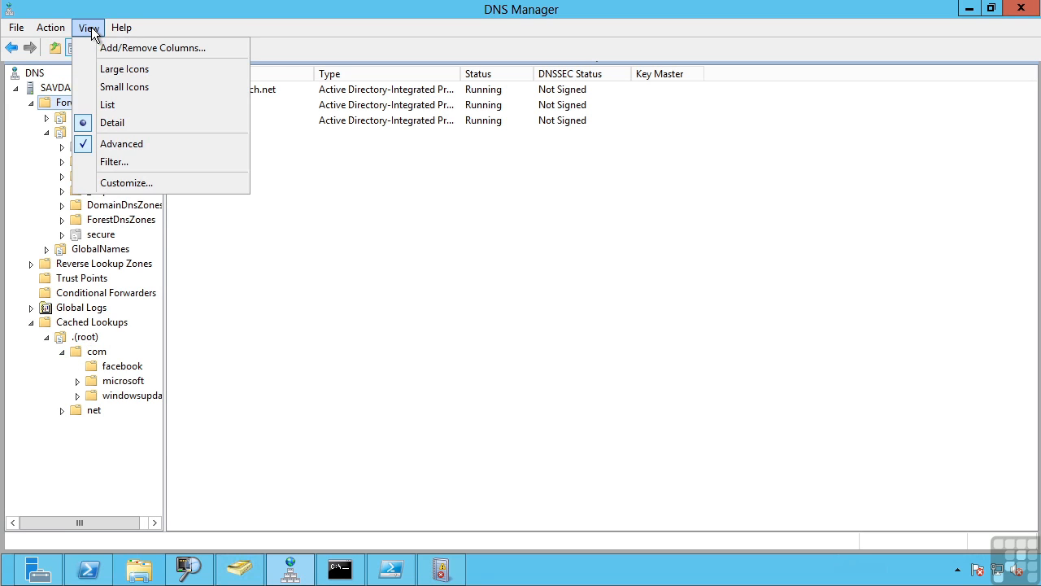
pyautogui.click(121, 143)
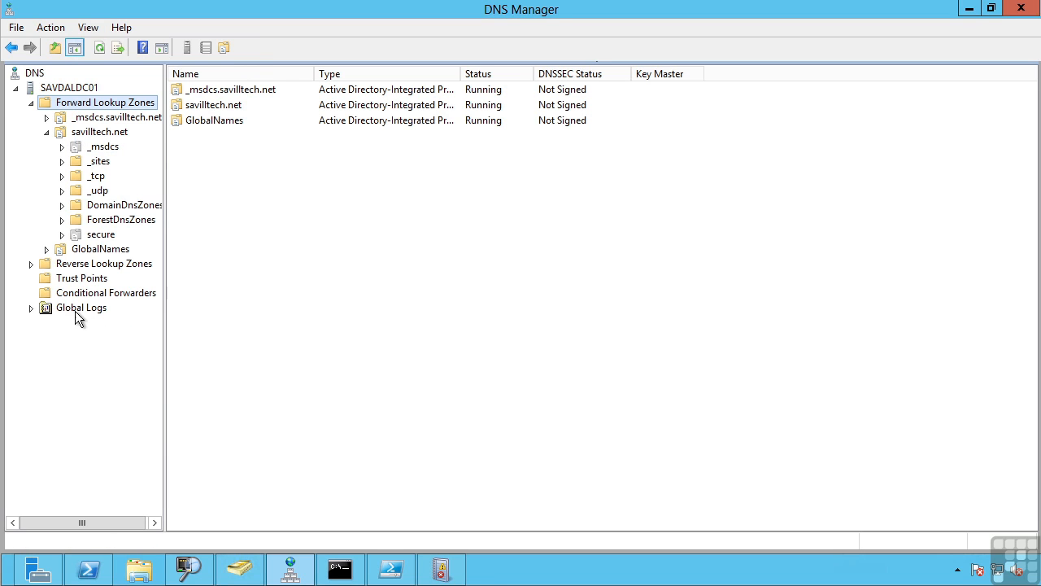
pyautogui.click(88, 27)
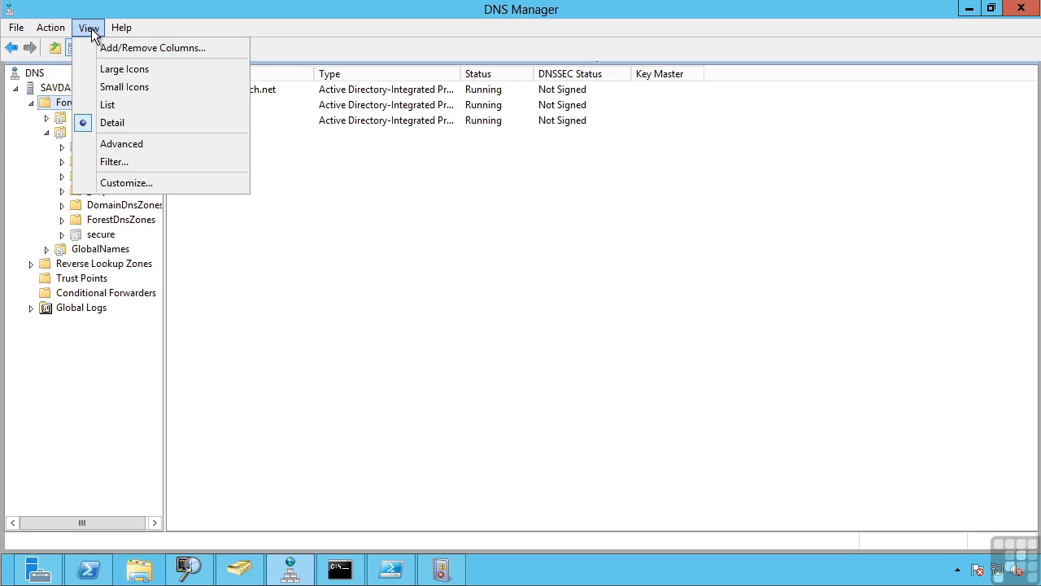
pyautogui.click(120, 143)
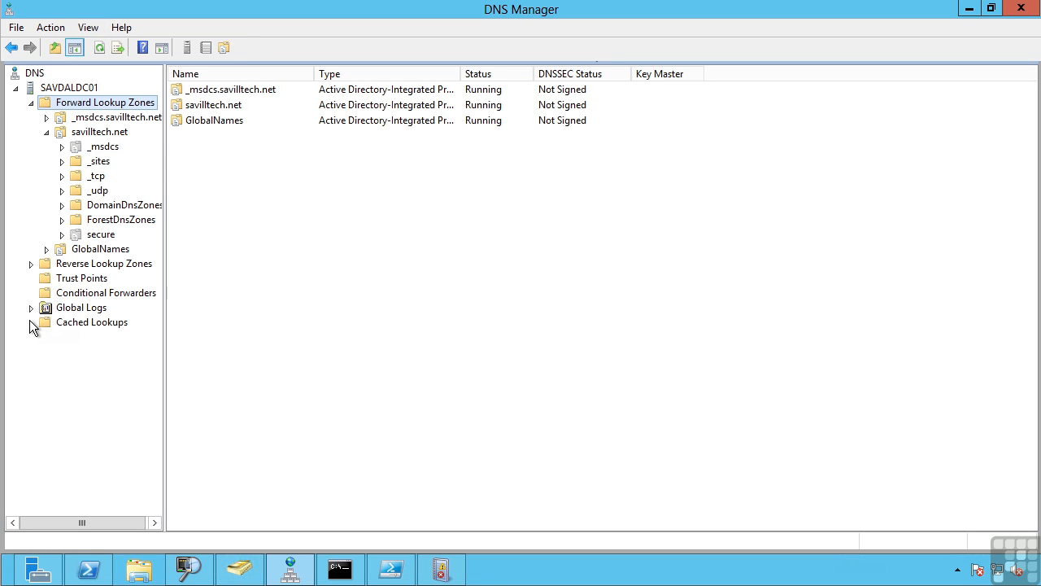
pyautogui.click(46, 321)
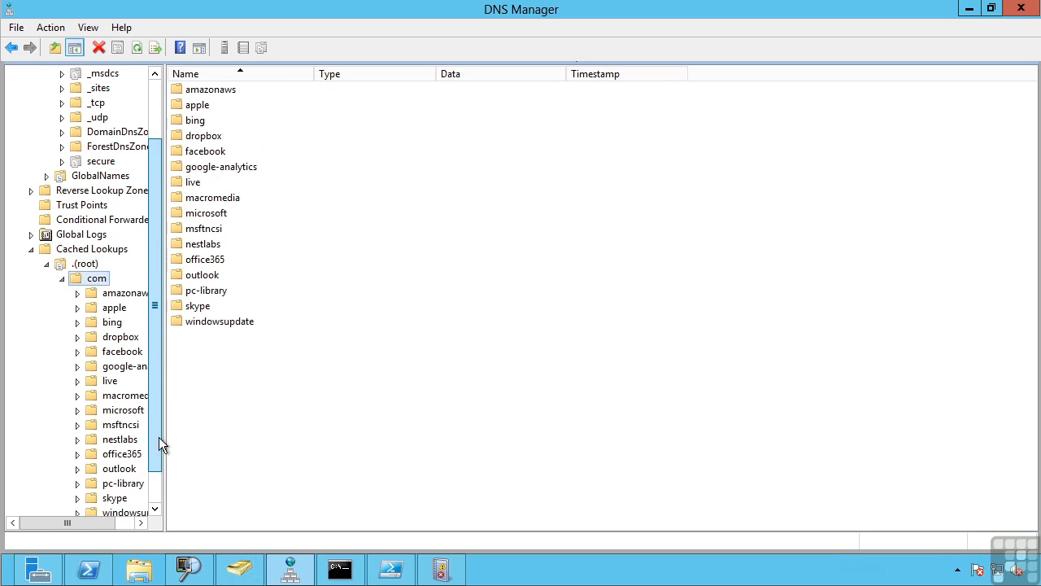
pyautogui.click(125, 366)
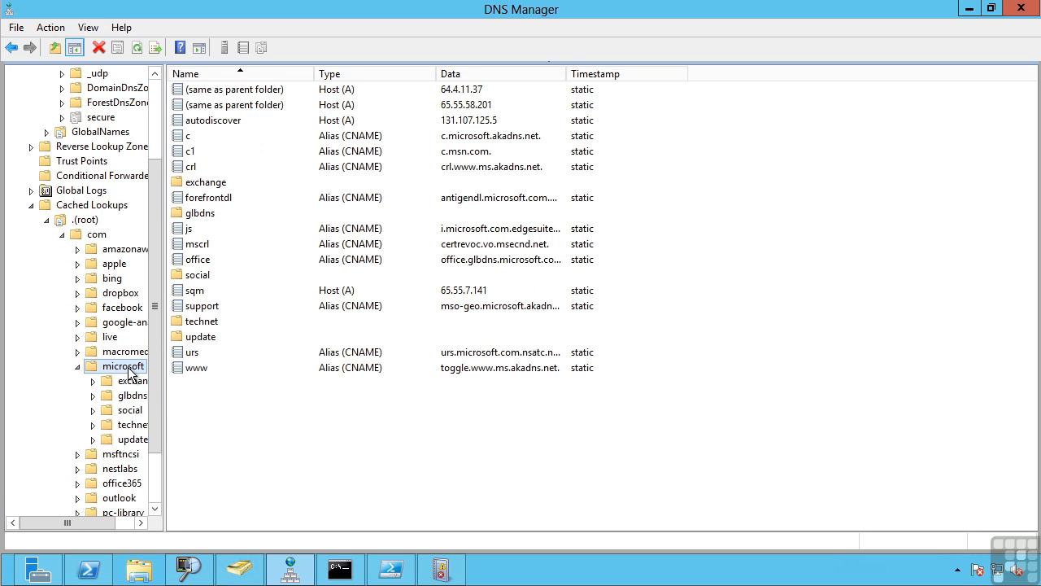
pyautogui.moveTo(223, 309)
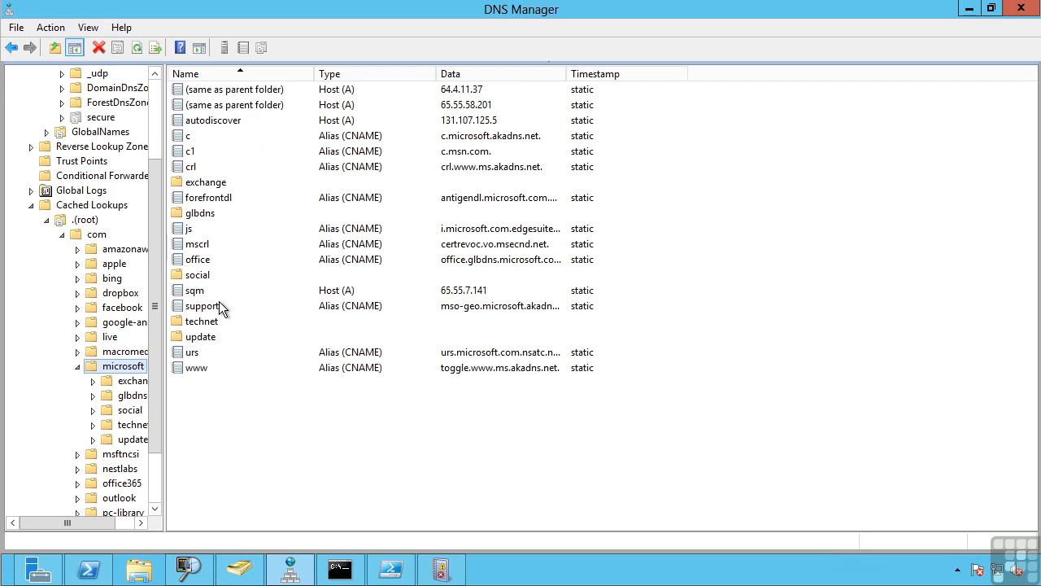
# Step: Clear the server's cached lookups so only the root remains, then bring up a command prompt
pyautogui.rightClick(85, 204)
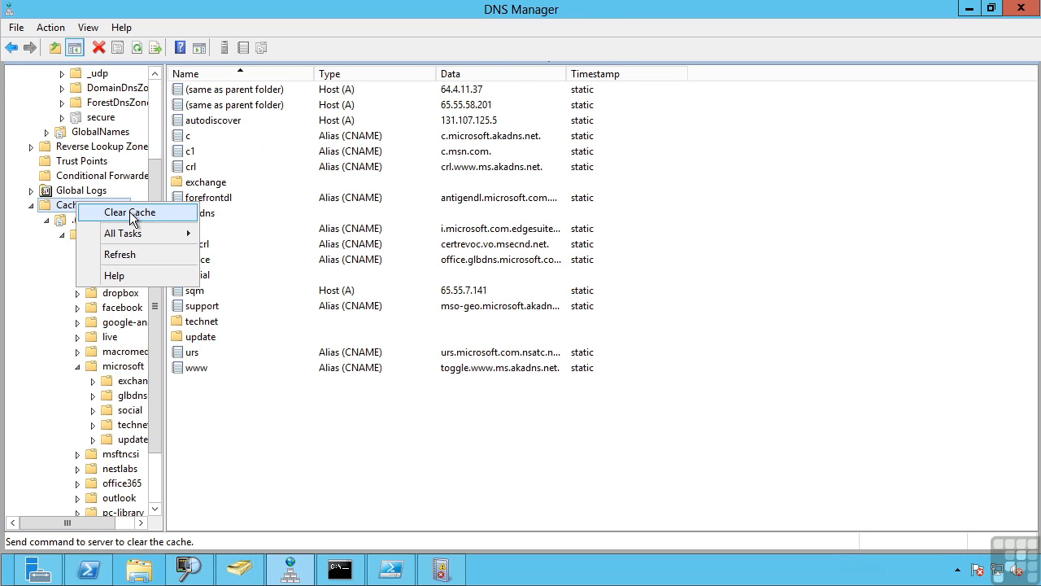
pyautogui.click(136, 212)
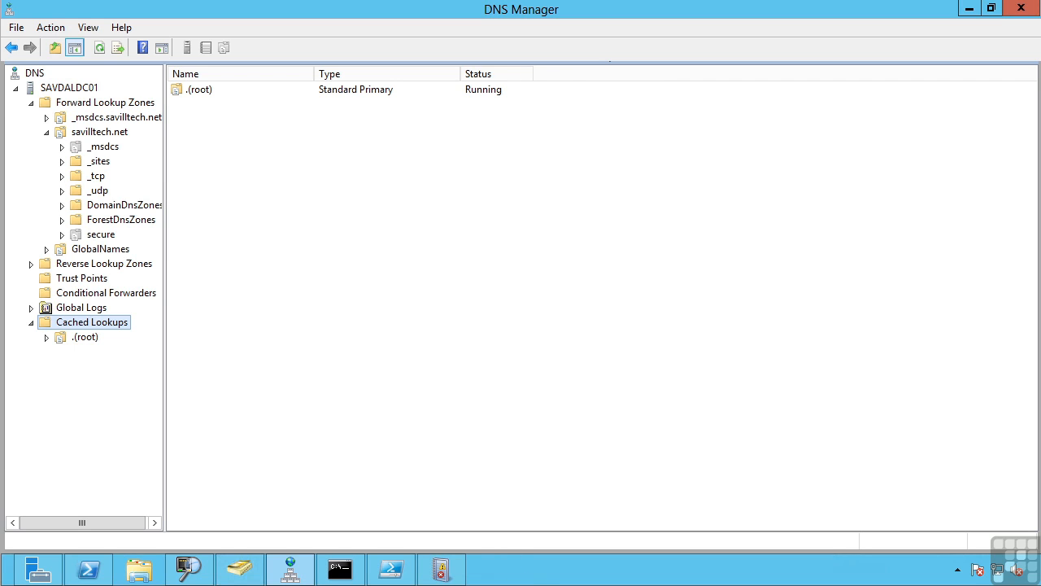
pyautogui.click(340, 569)
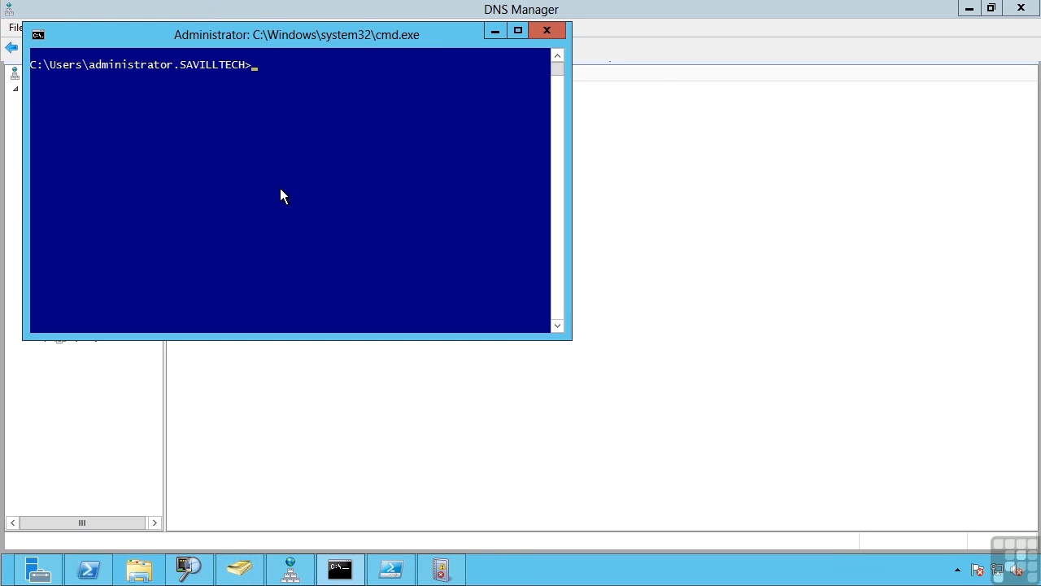
# Step: Run ipconfig /displaydns to list the client DNS resolver cache
pyautogui.write('ipconfig')
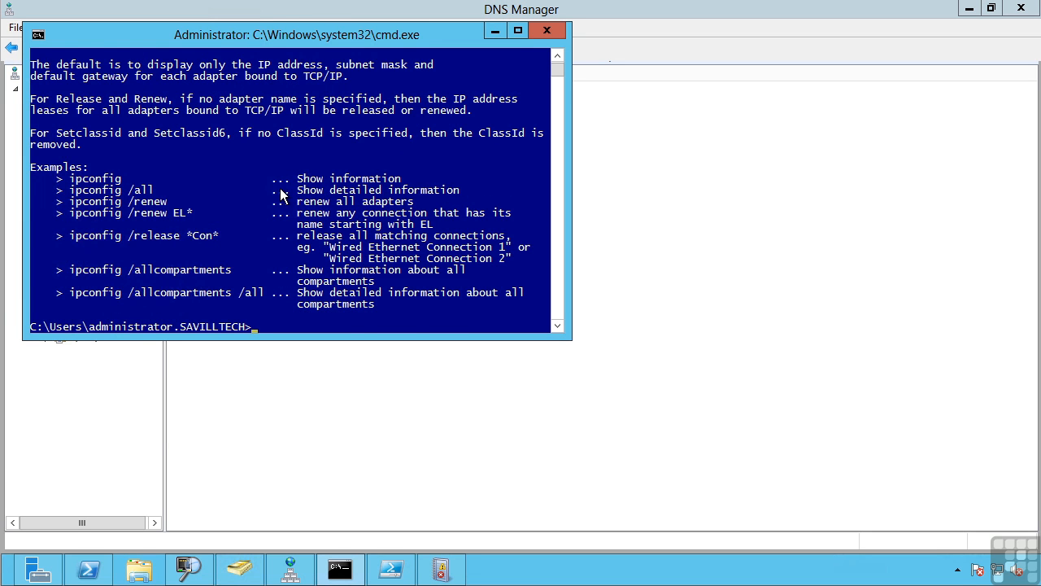
pyautogui.scroll(3)
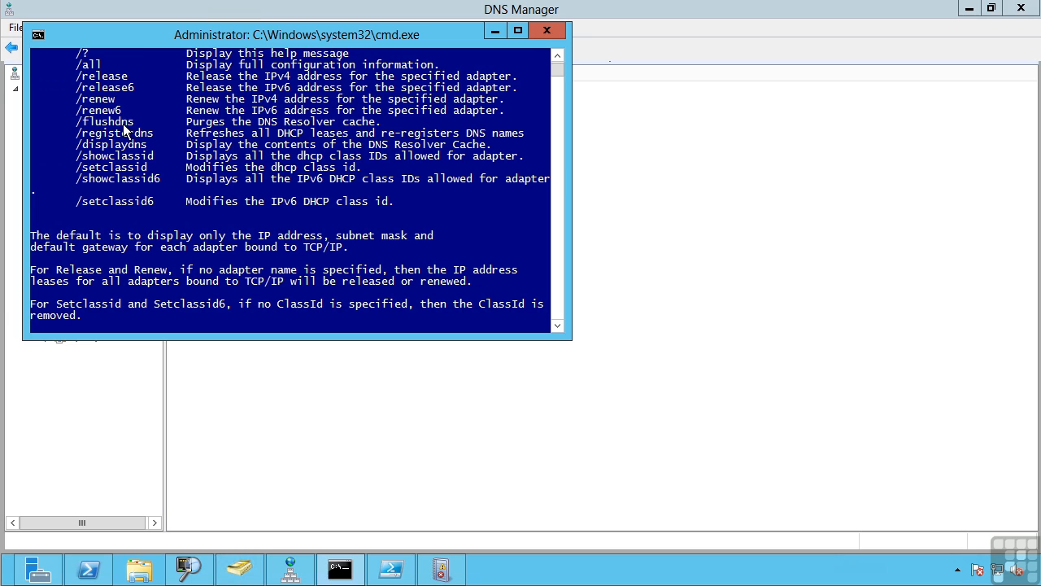
pyautogui.write('ipconfig /d')
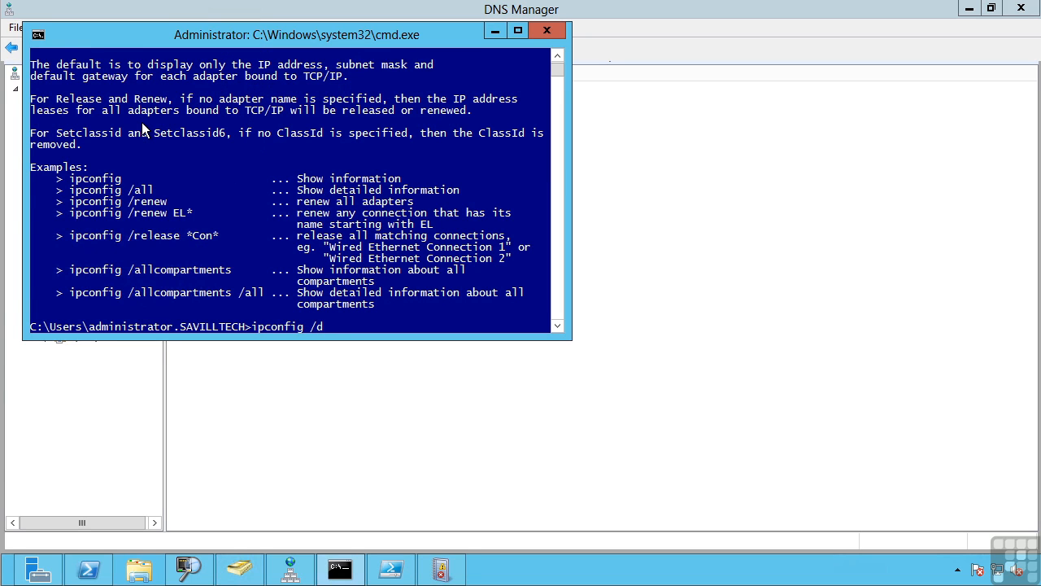
pyautogui.press('Return')
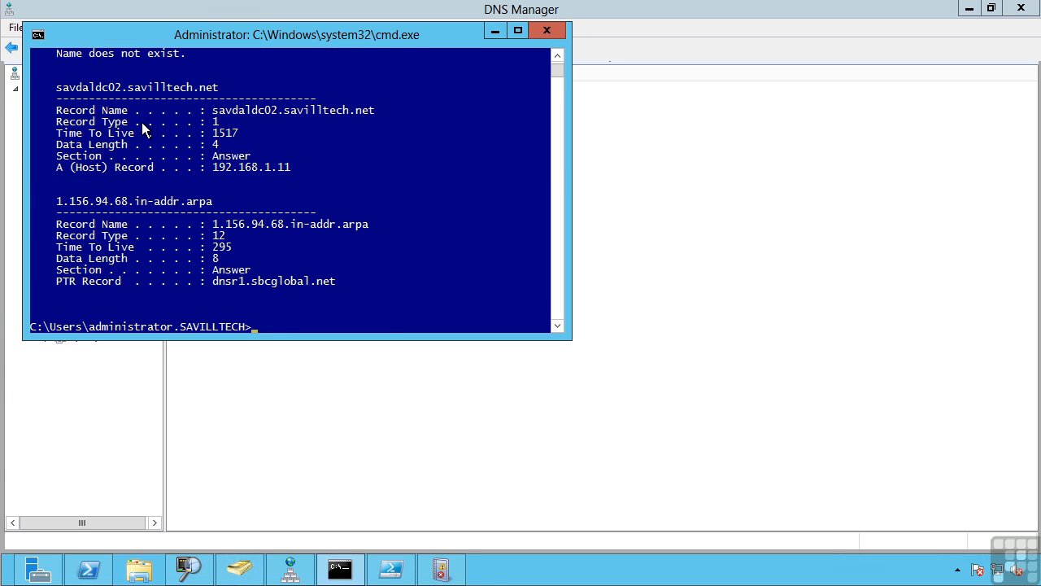
# Step: Flush the resolver cache with ipconfig /flushdns and close the command prompt
pyautogui.write('ipconfig /d')
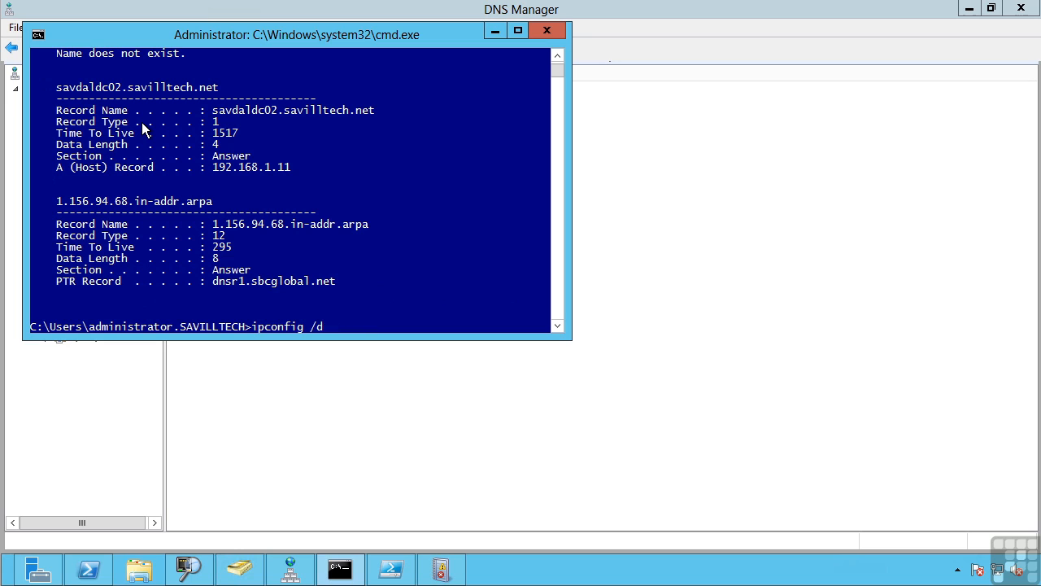
pyautogui.write('lushdns')
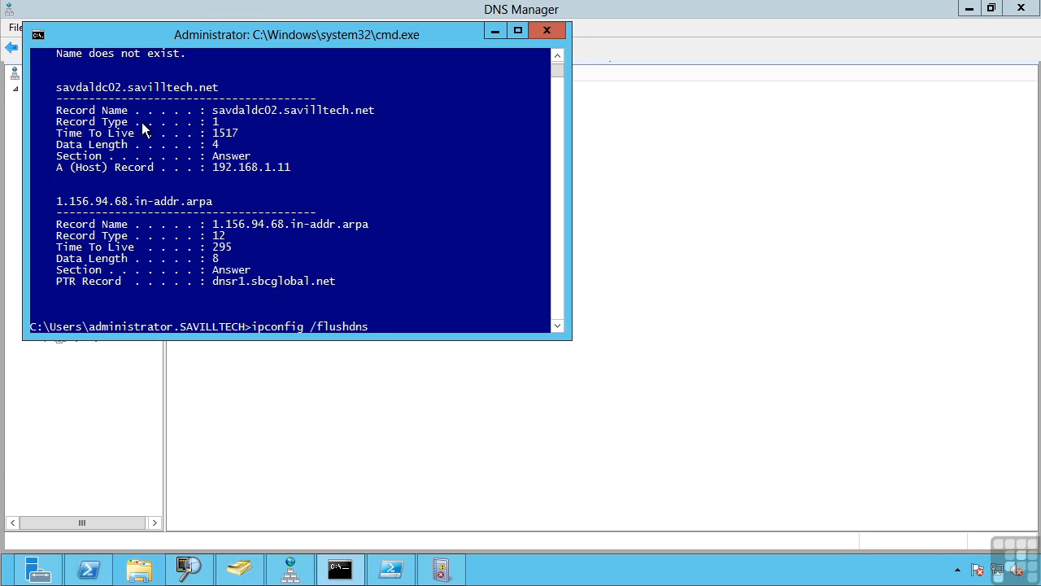
pyautogui.press('Return')
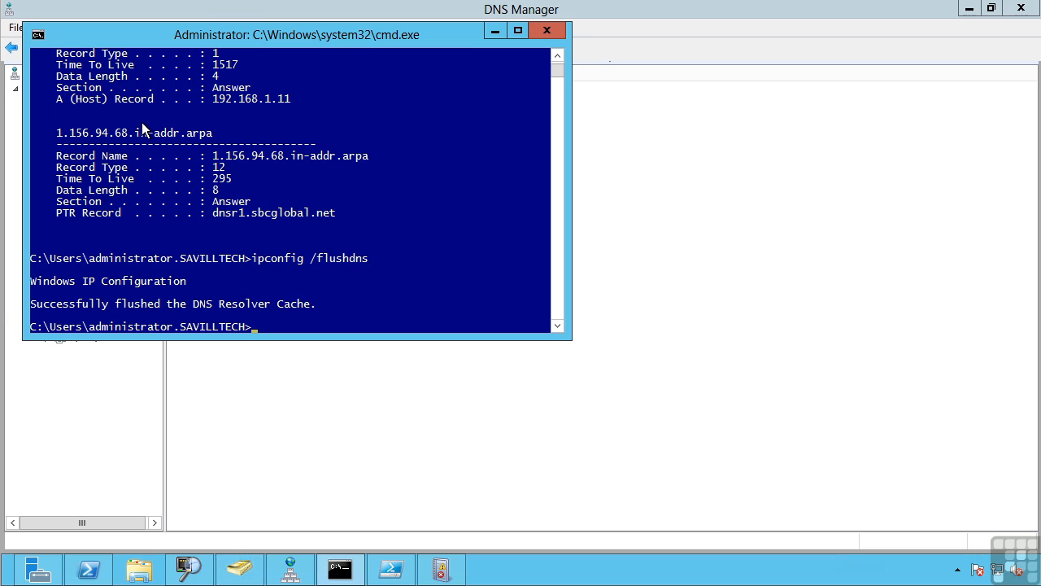
pyautogui.moveTo(348, 256)
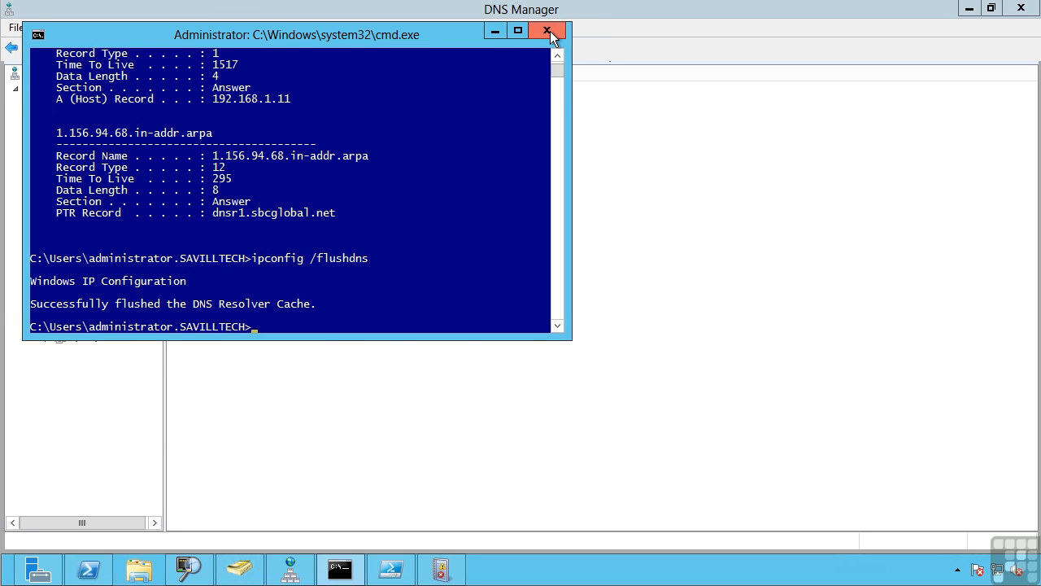
pyautogui.click(547, 31)
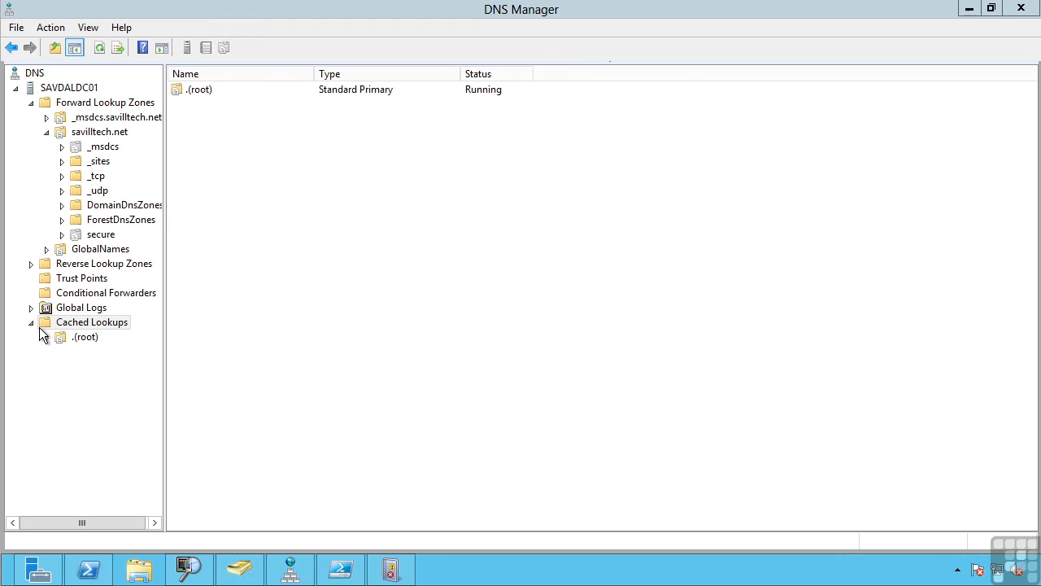
pyautogui.click(86, 336)
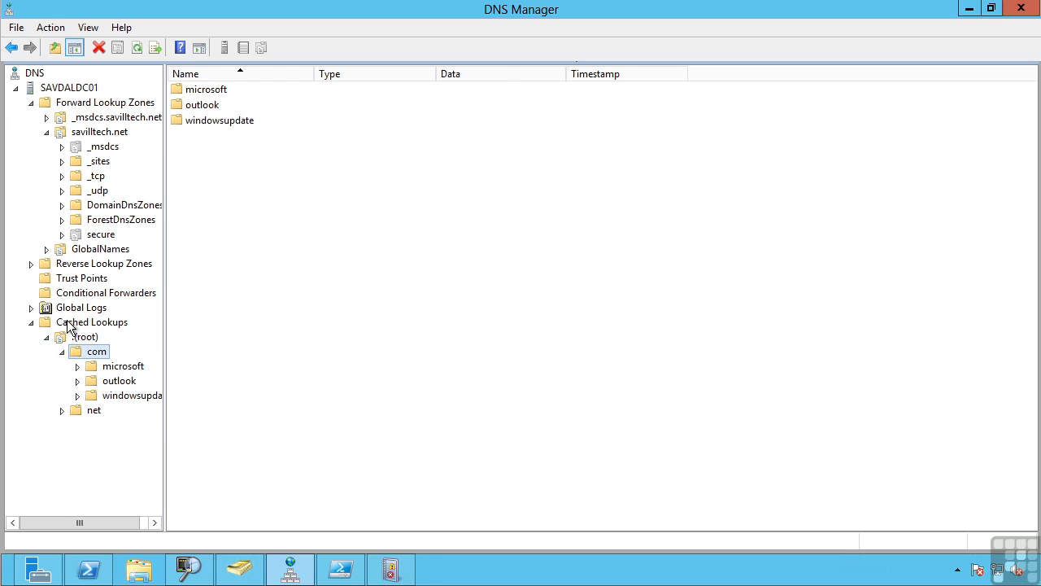
pyautogui.moveTo(340, 567)
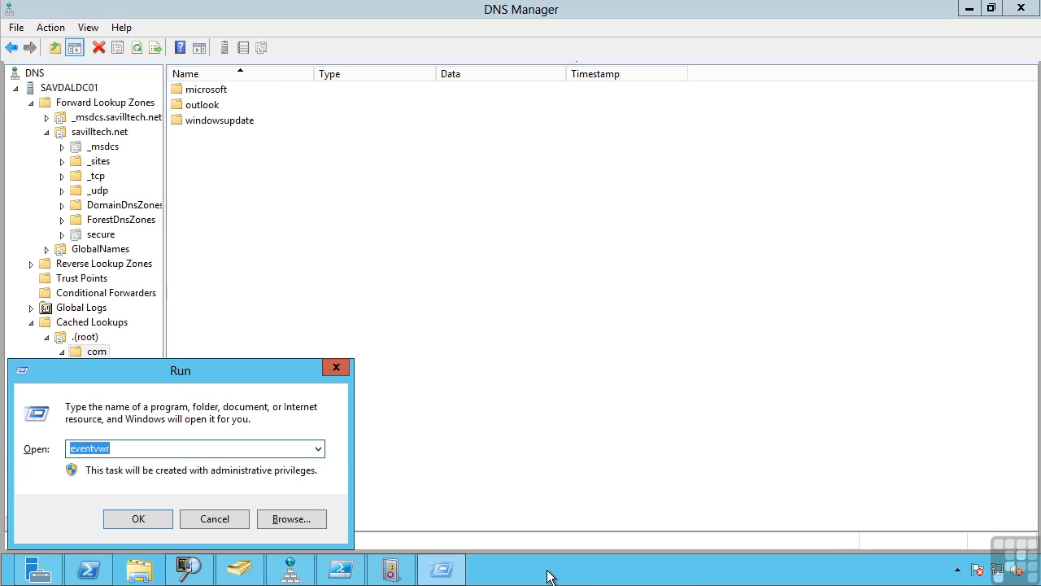
pyautogui.click(138, 518)
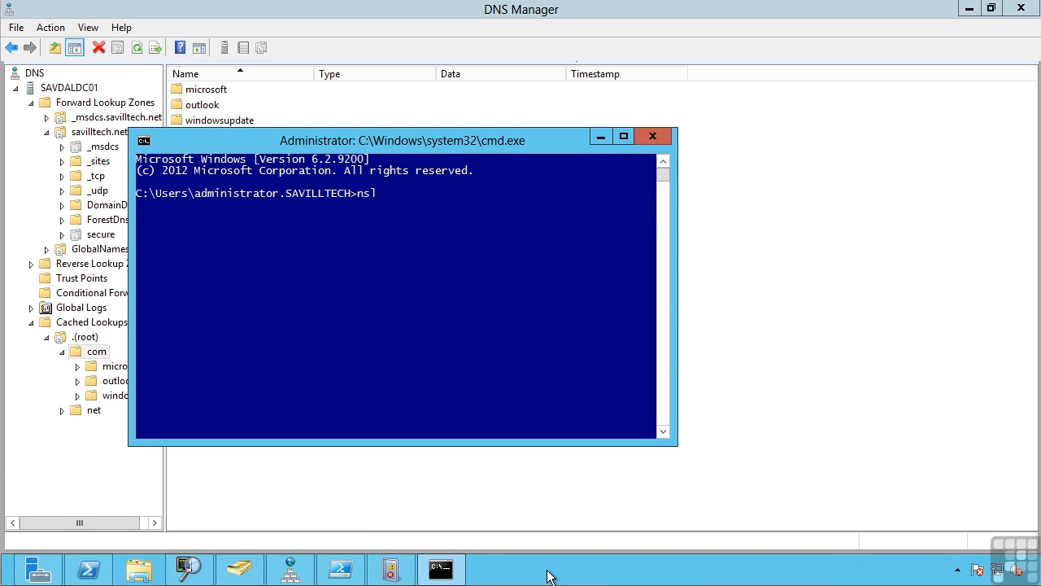
pyautogui.write('ookup www.infinit')
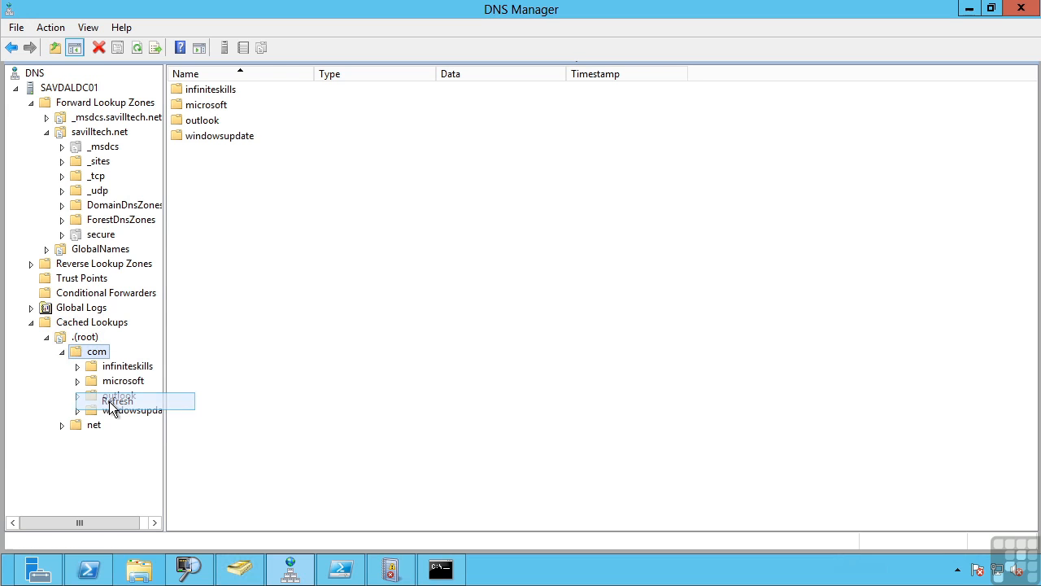
pyautogui.click(128, 365)
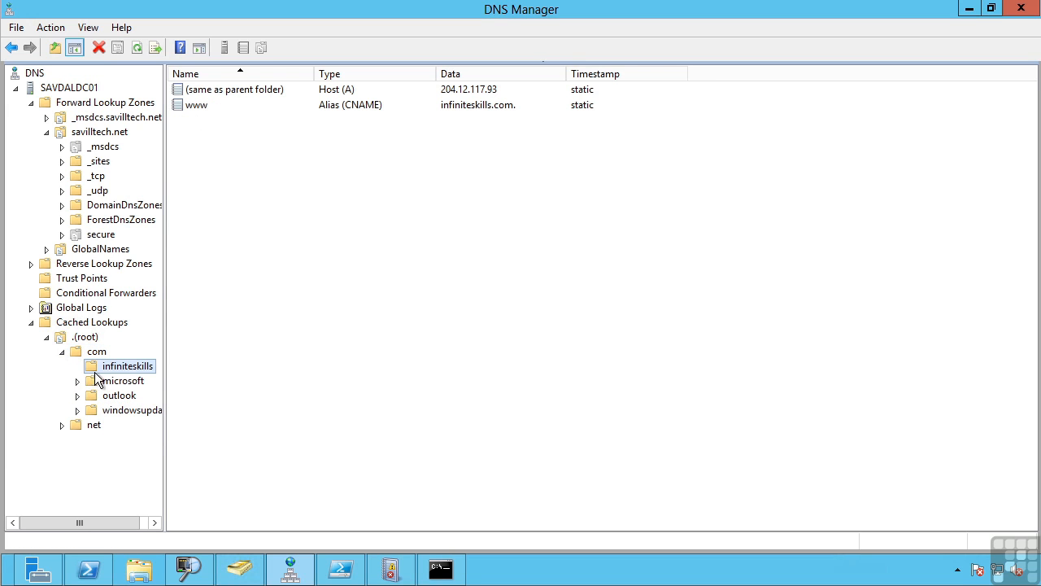
pyautogui.click(440, 568)
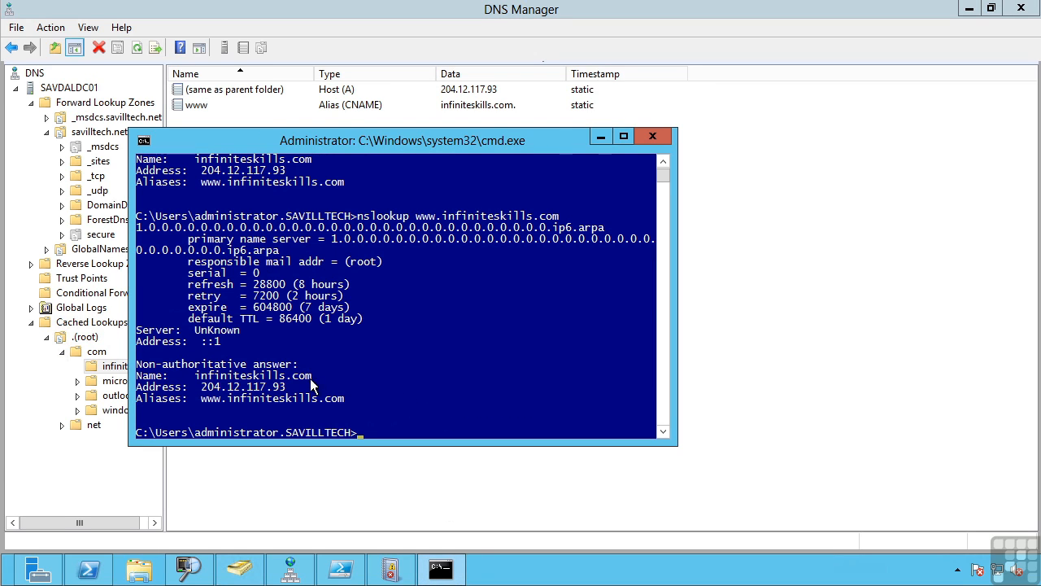
pyautogui.moveTo(234, 365)
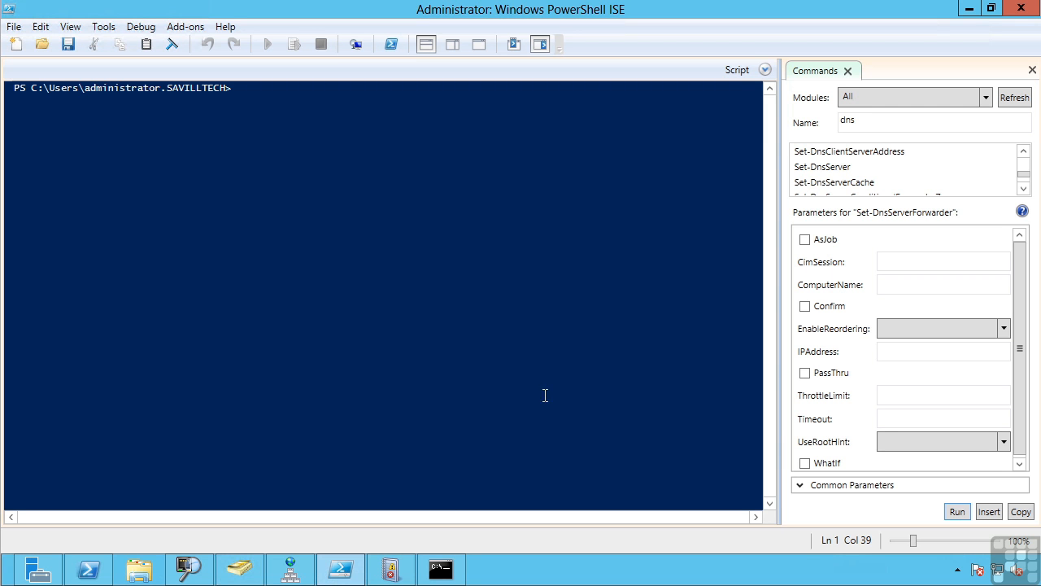
pyautogui.moveTo(665, 237)
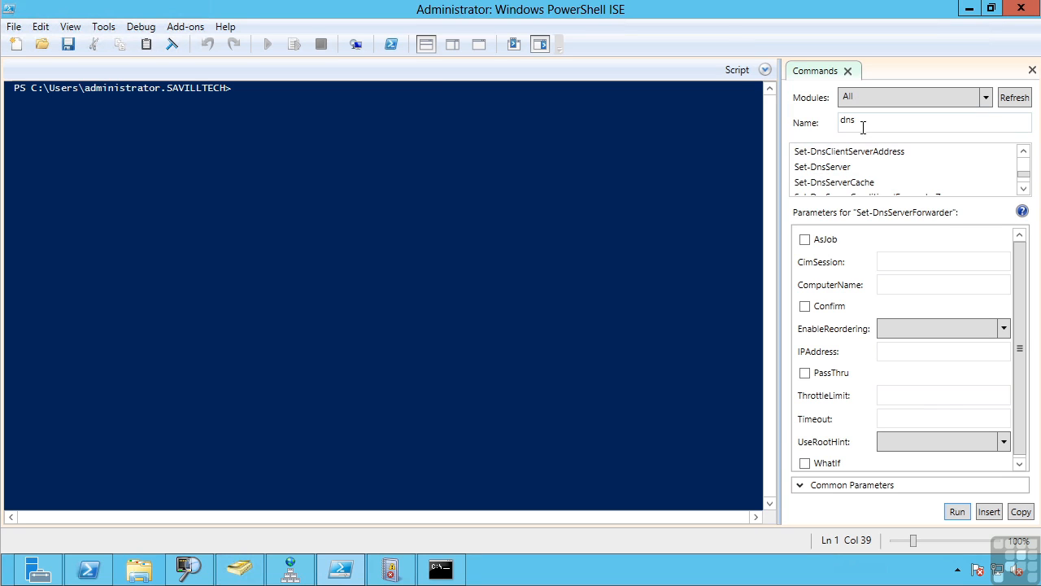
pyautogui.moveTo(624, 16)
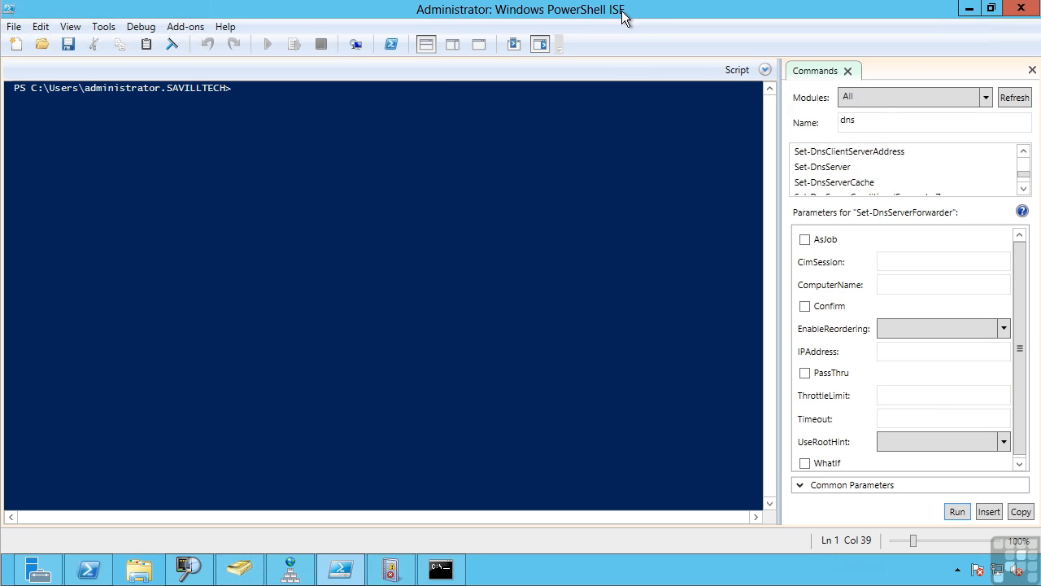
# Step: Filter the PowerShell ISE Commands list by name to show dns cmdlets
pyautogui.tripleClick(932, 120)
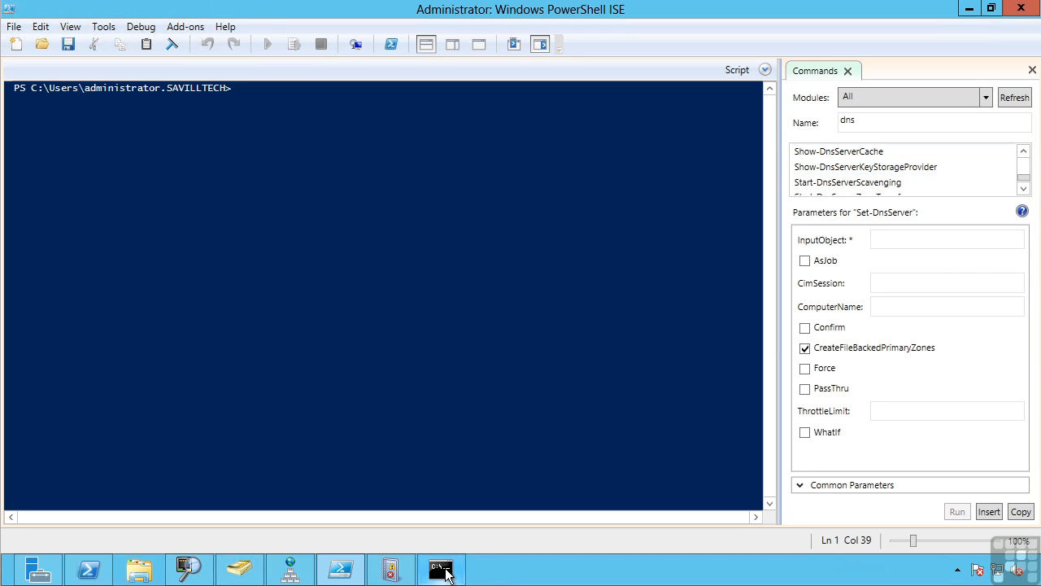
# Step: Run dnscmd in the command prompt and scroll through its zone and server command help
pyautogui.click(441, 570)
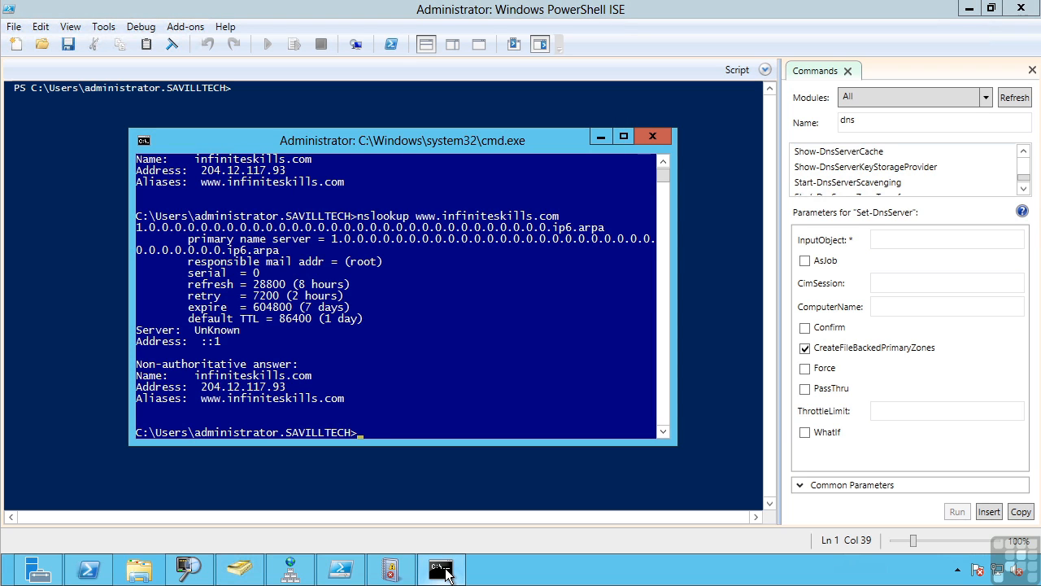
pyautogui.write('dnscmd')
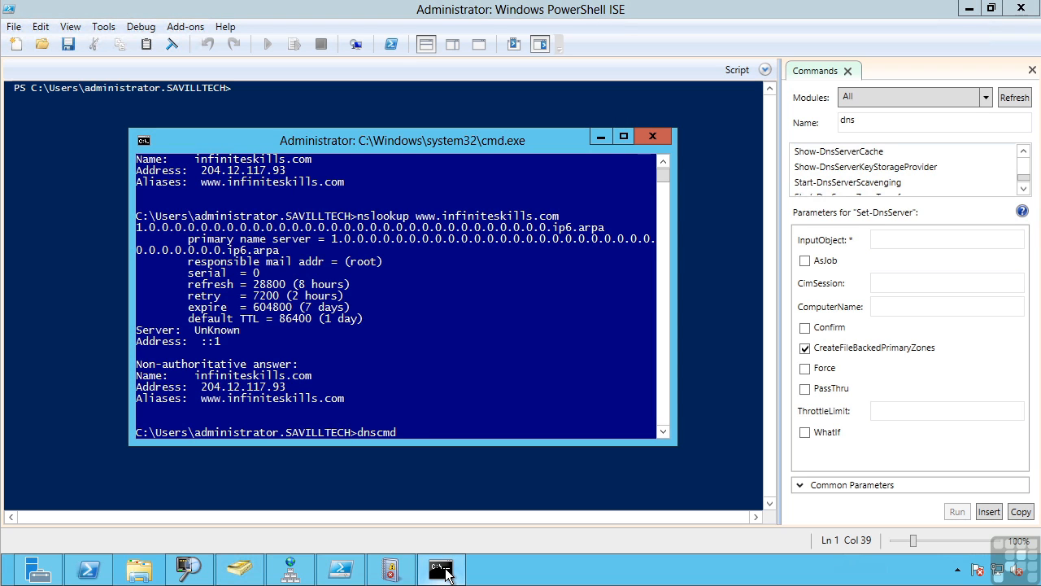
pyautogui.press('Return')
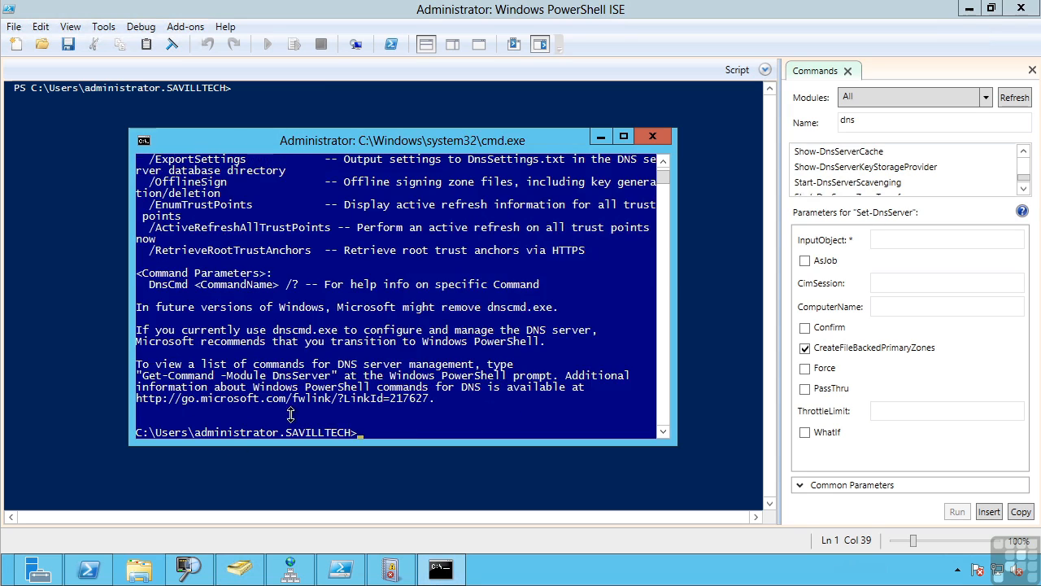
pyautogui.scroll(3)
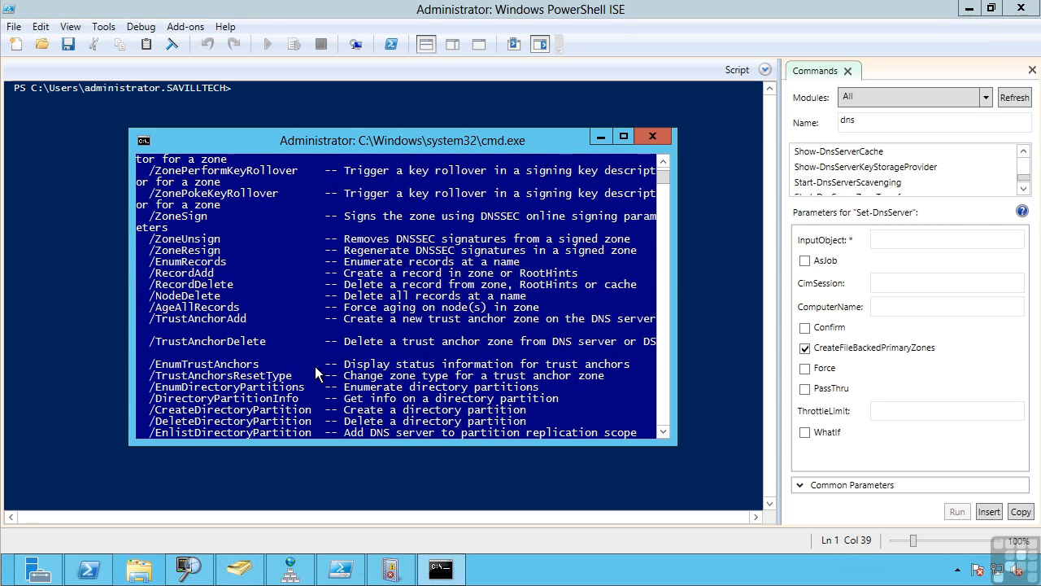
pyautogui.moveTo(316, 375)
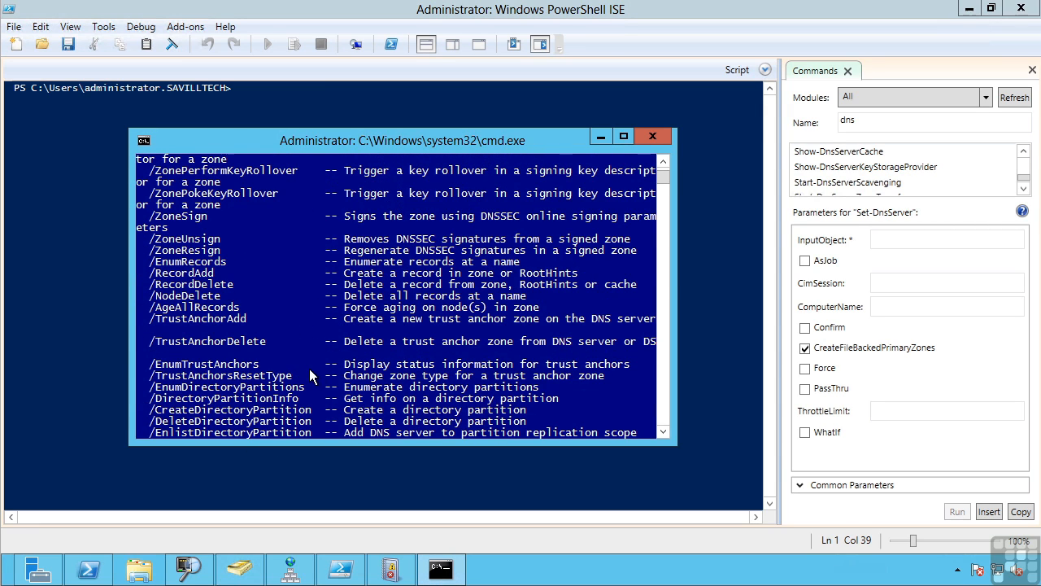
pyautogui.scroll(3)
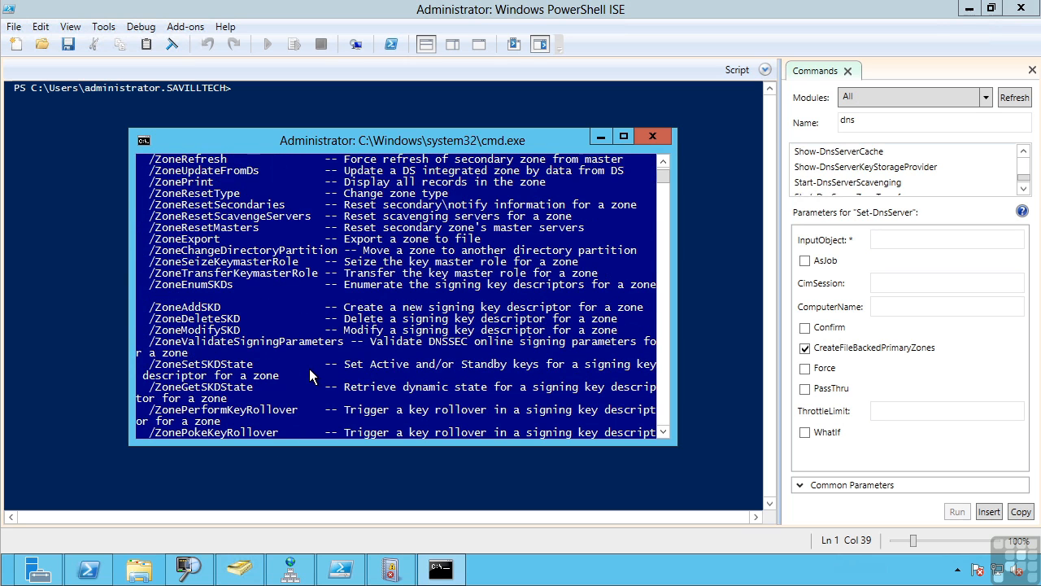
pyautogui.scroll(3)
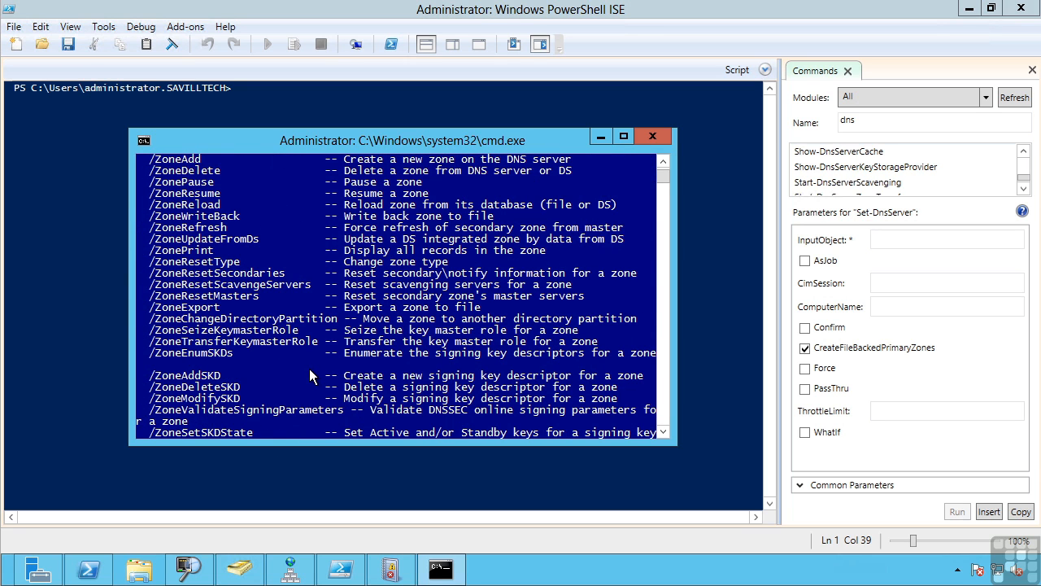
pyautogui.moveTo(398, 317)
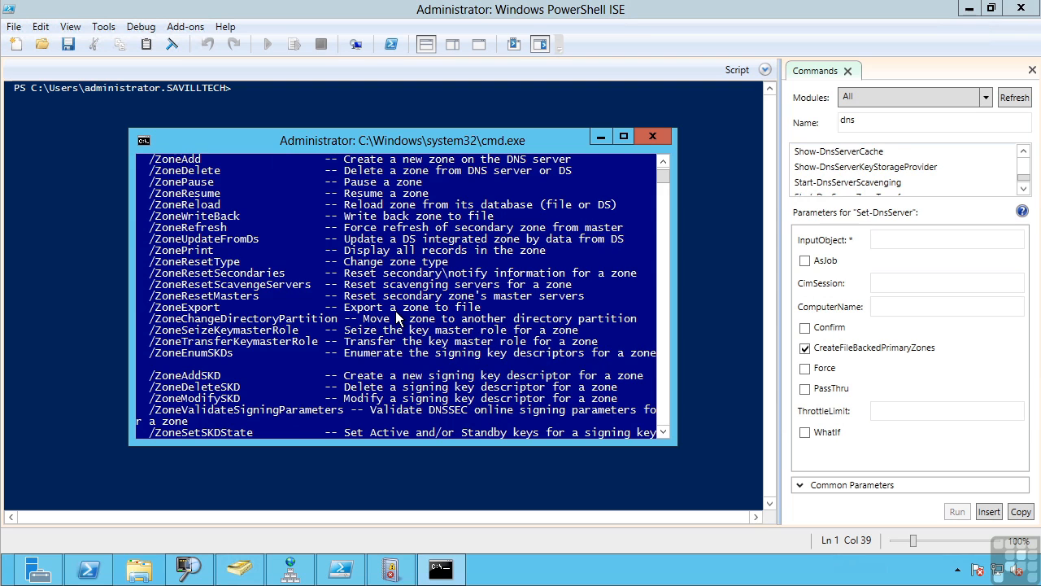